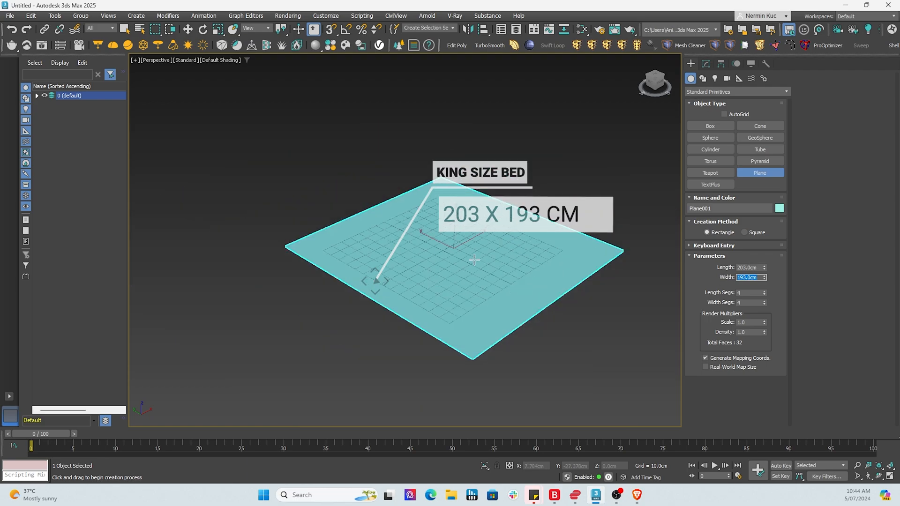
- Create a tall thin box behind the bed plane as the headboard and show edged faces
left_click(711, 126)
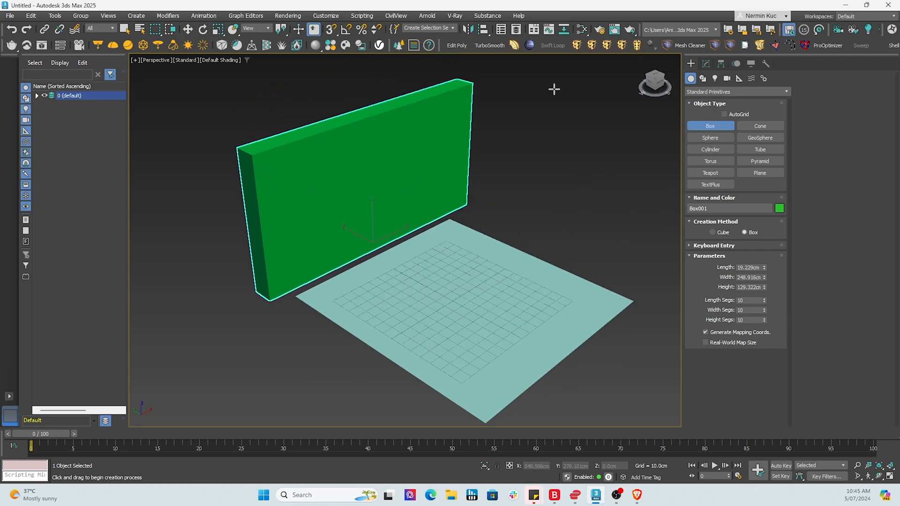
key("F4")
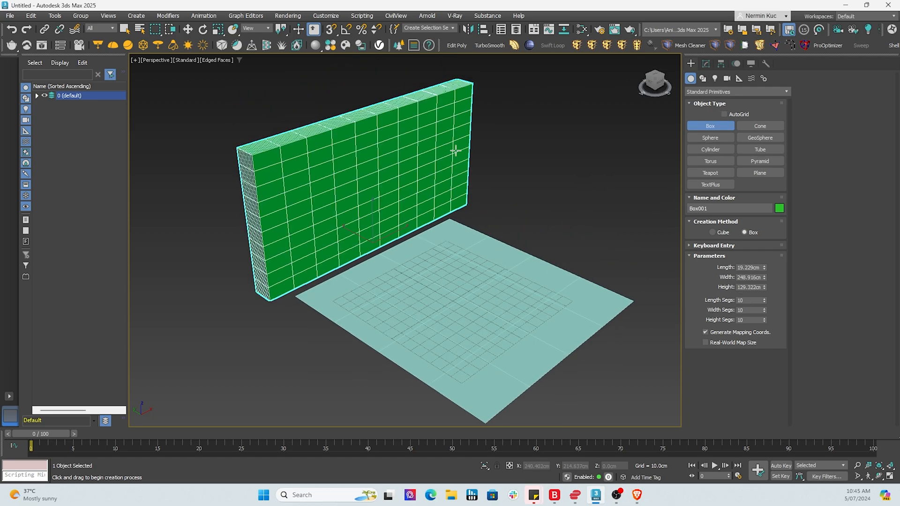
mouse_move(210, 29)
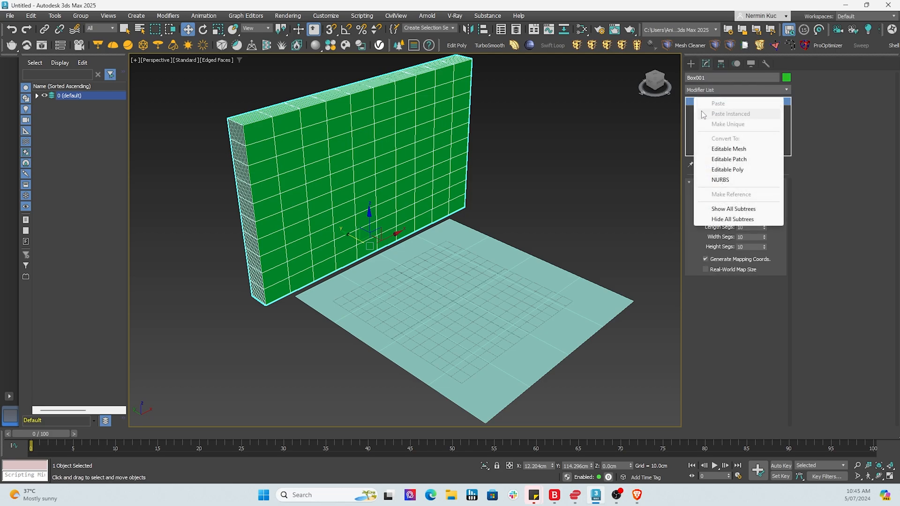
- Convert the headboard to Editable Poly and select its front vertices
left_click(728, 169)
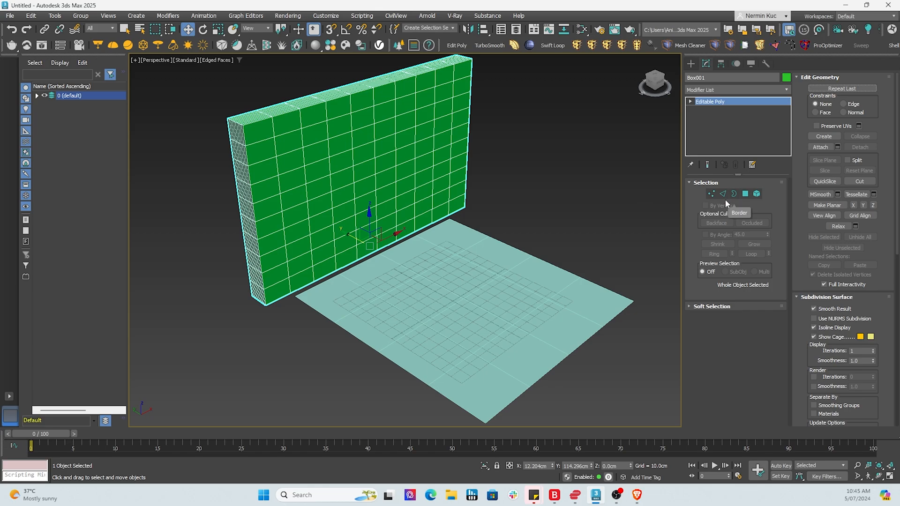
left_click(711, 193)
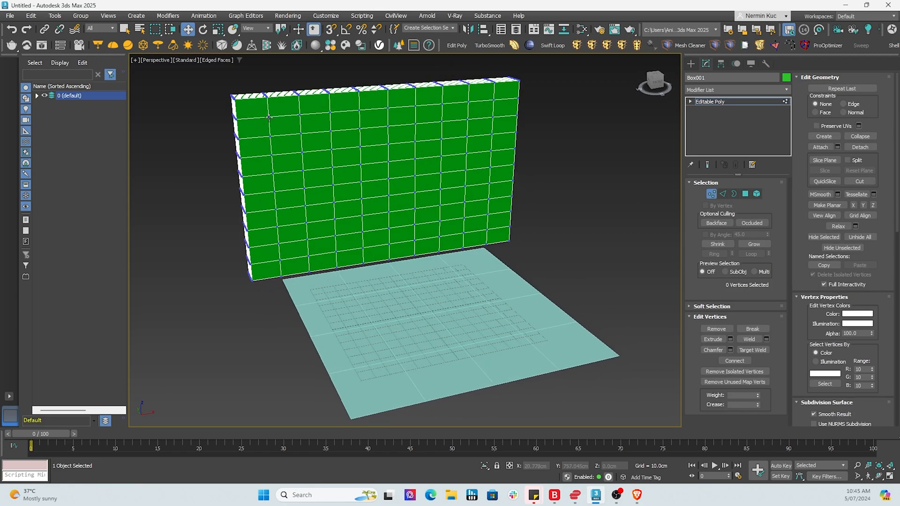
left_click(290, 110)
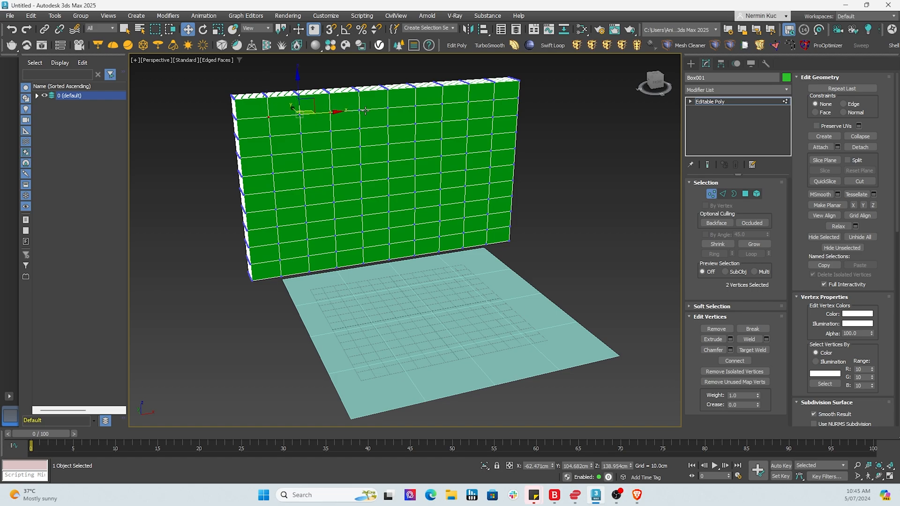
left_click_drag(304, 109, 390, 103)
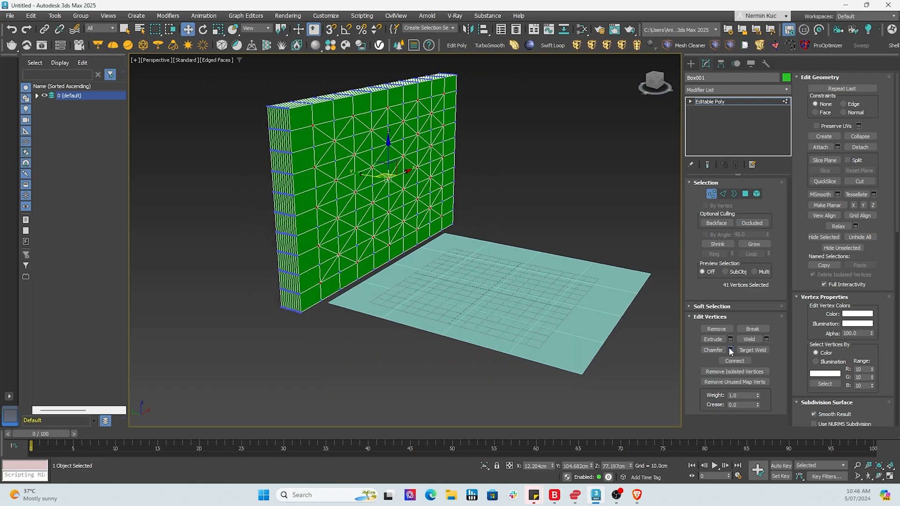
- Chamfer the selected vertices and extrude them inward to form the tufting pattern
left_click(732, 351)
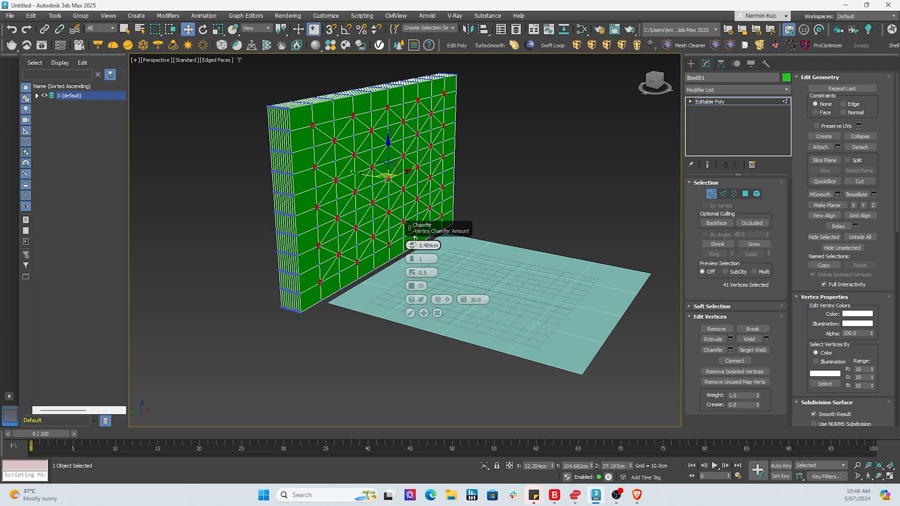
left_click_drag(427, 245, 428, 241)
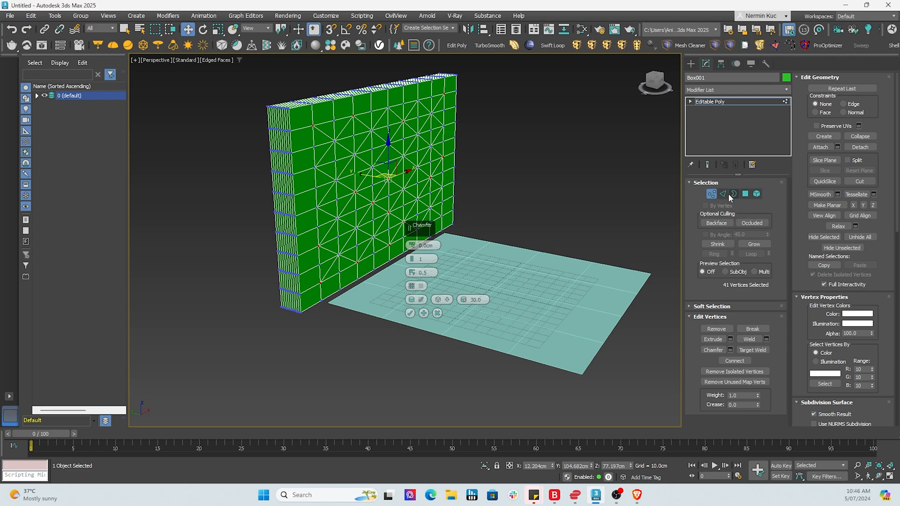
left_click(722, 193)
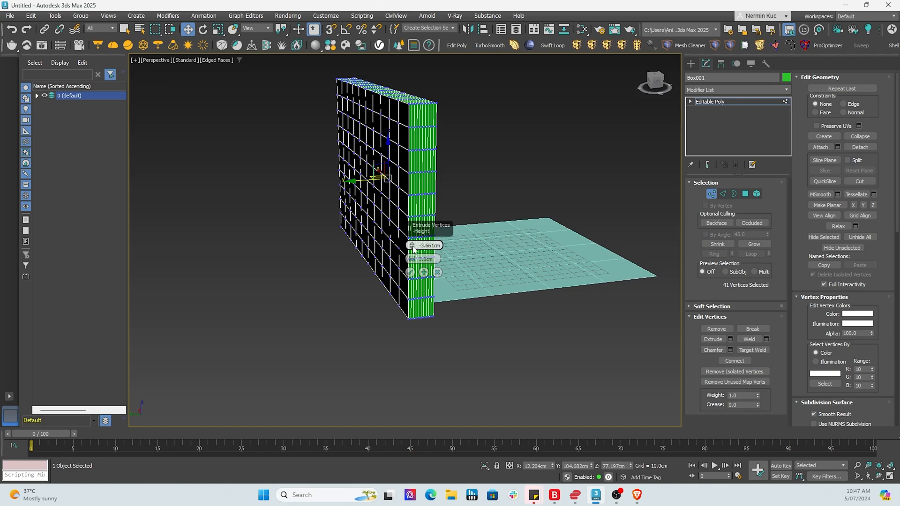
left_click_drag(413, 244, 413, 287)
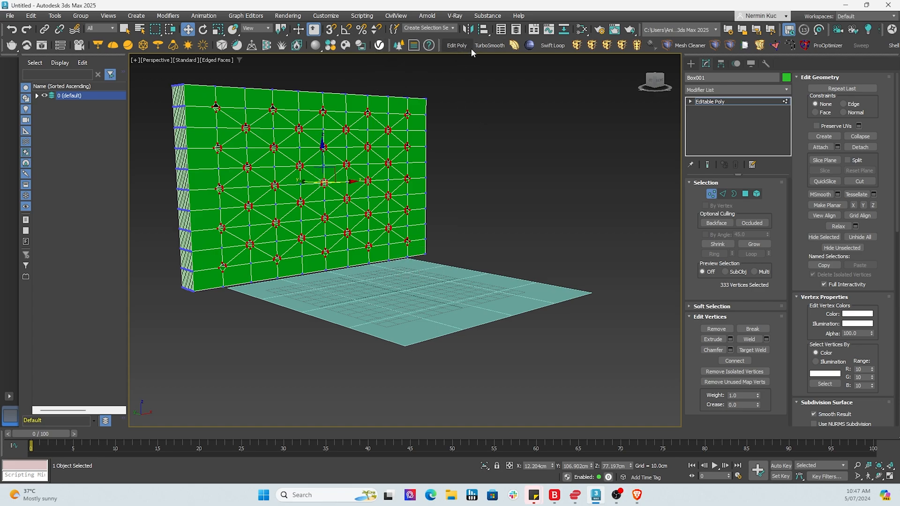
- Add TurboSmooth to the headboard, colour it grey, and start a ChamferBox for the frame
left_click(490, 45)
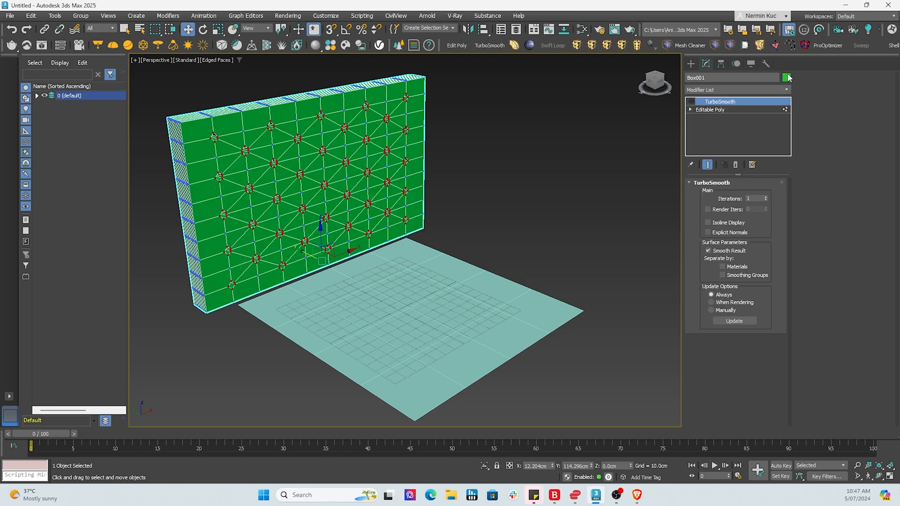
left_click(788, 77)
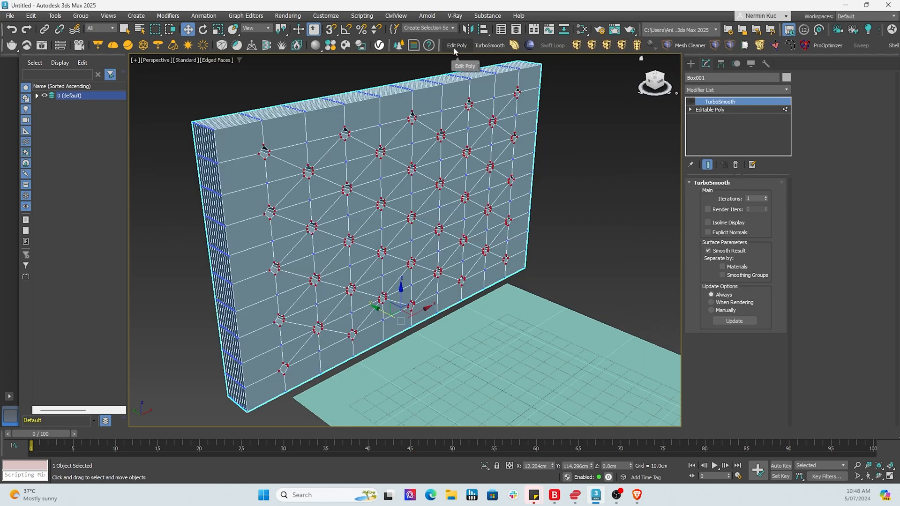
mouse_move(334, 109)
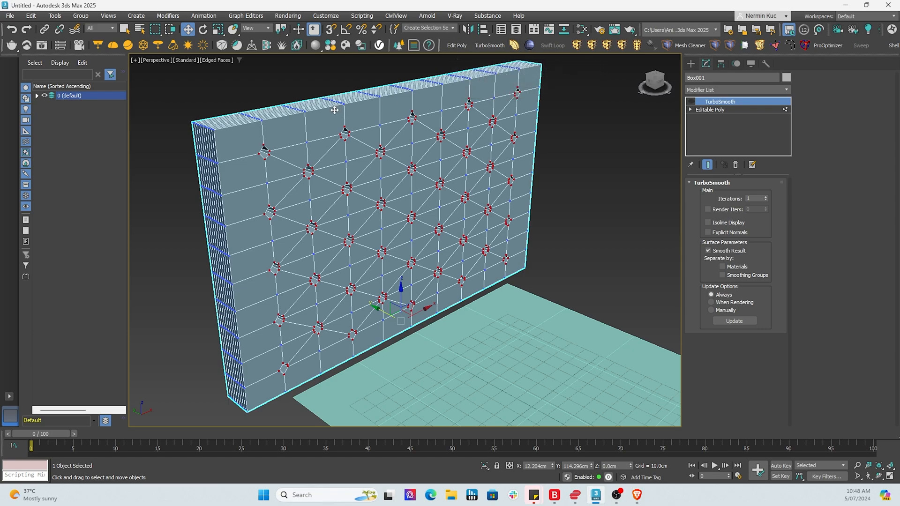
left_click(711, 109)
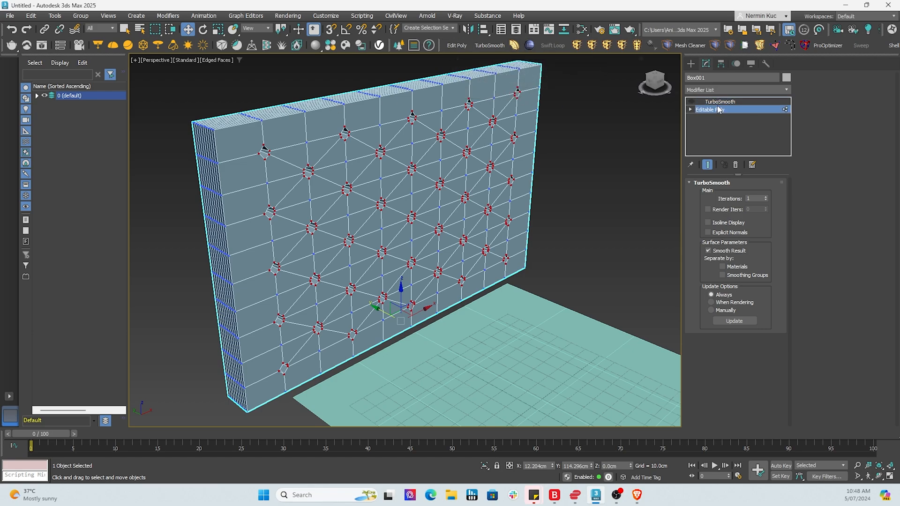
left_click(709, 109)
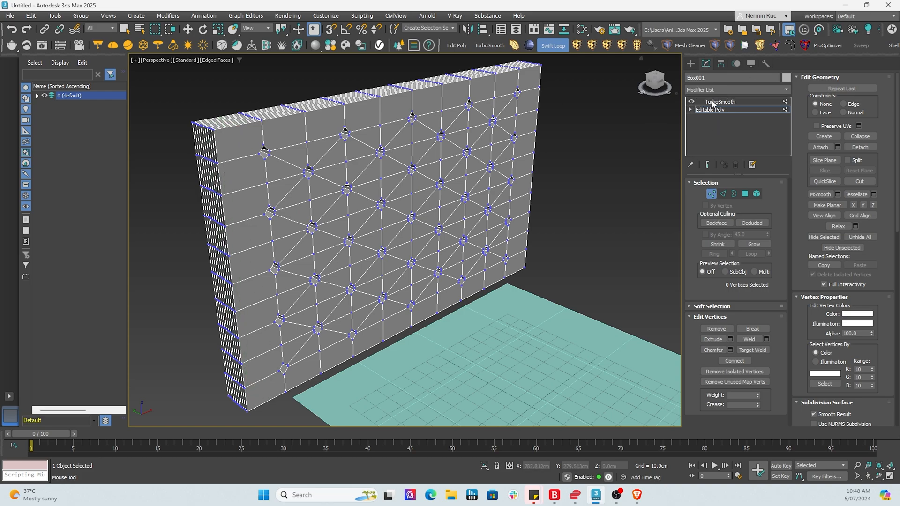
left_click(721, 101)
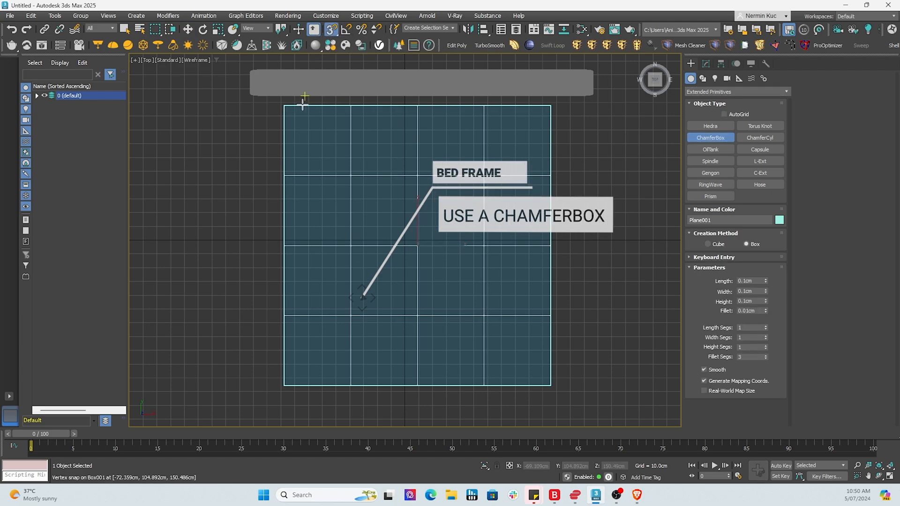
- Draw the 203 × 193 cm ChamferBox frame, raise it 40 cm high and set 10 length segments
left_click_drag(303, 97, 549, 382)
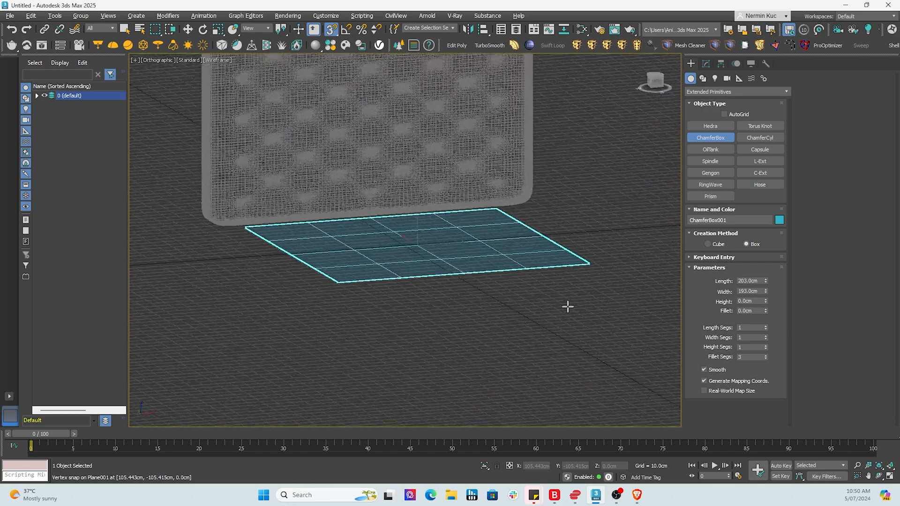
left_click_drag(568, 306, 522, 331)
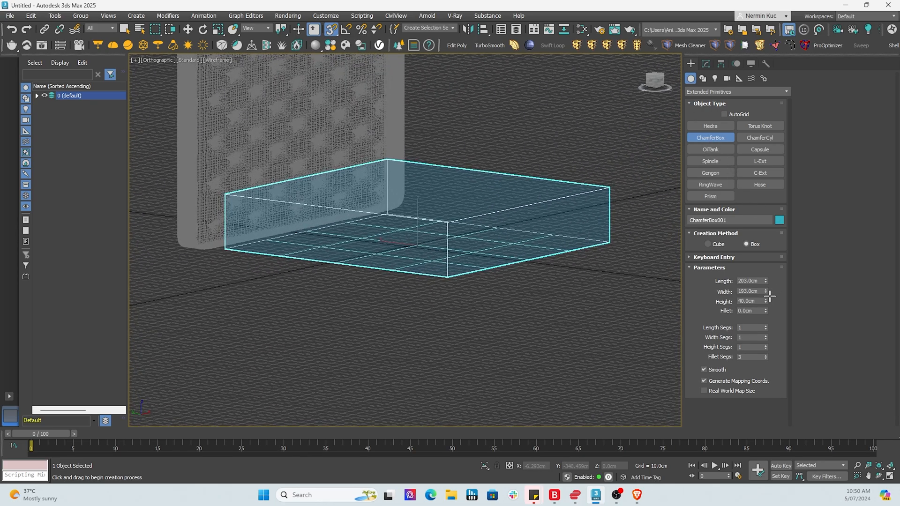
left_click(748, 328)
type("0")
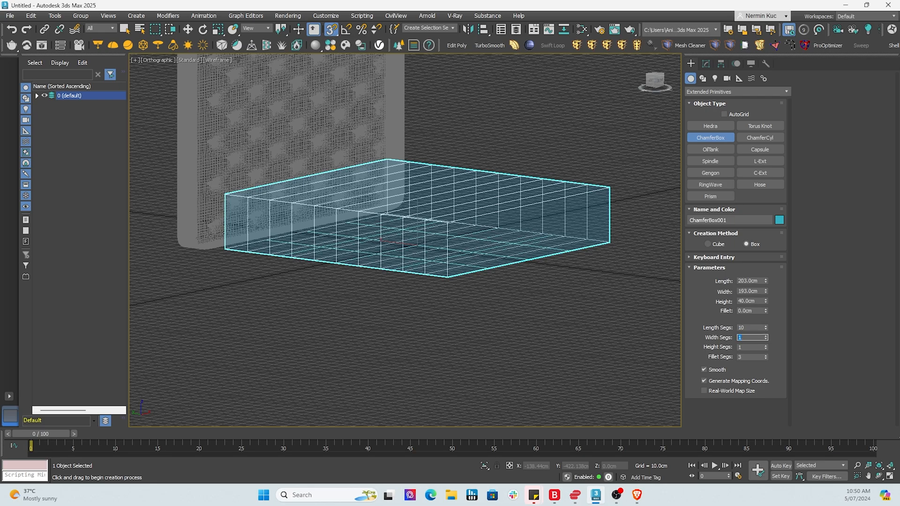
type("10")
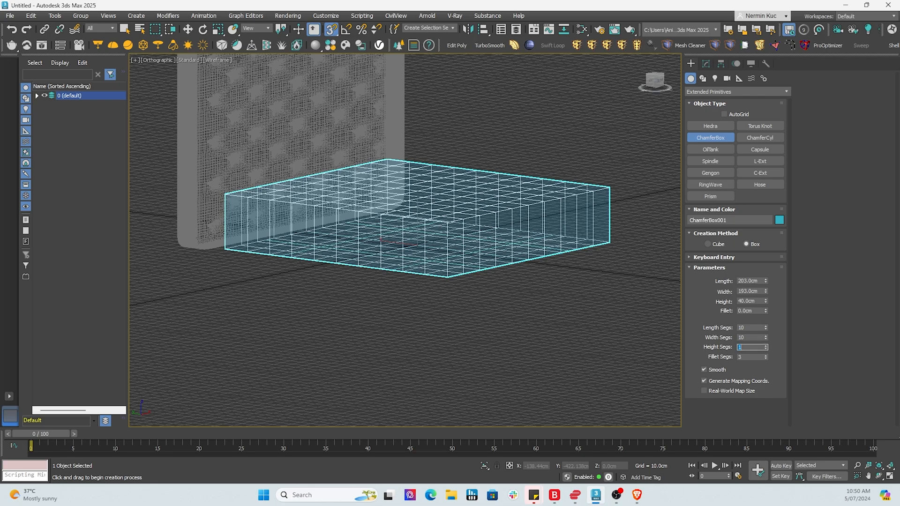
mouse_move(784, 370)
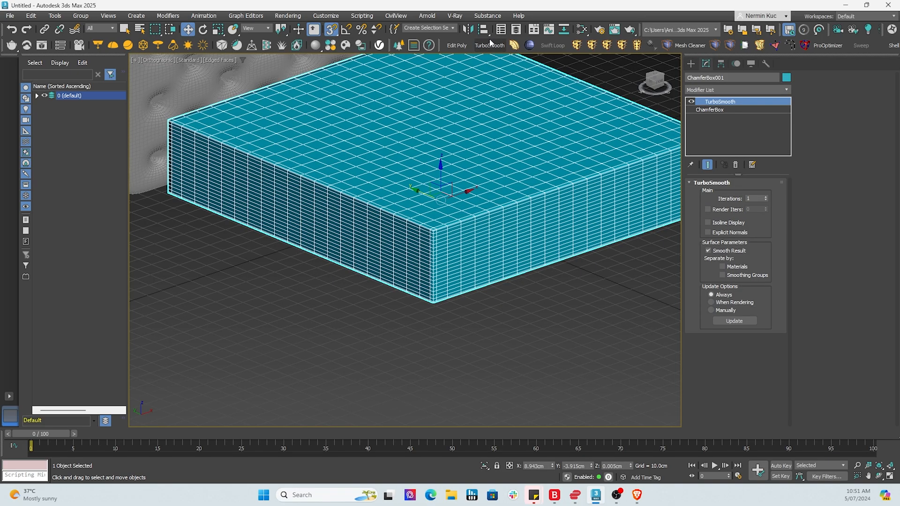
mouse_move(510, 263)
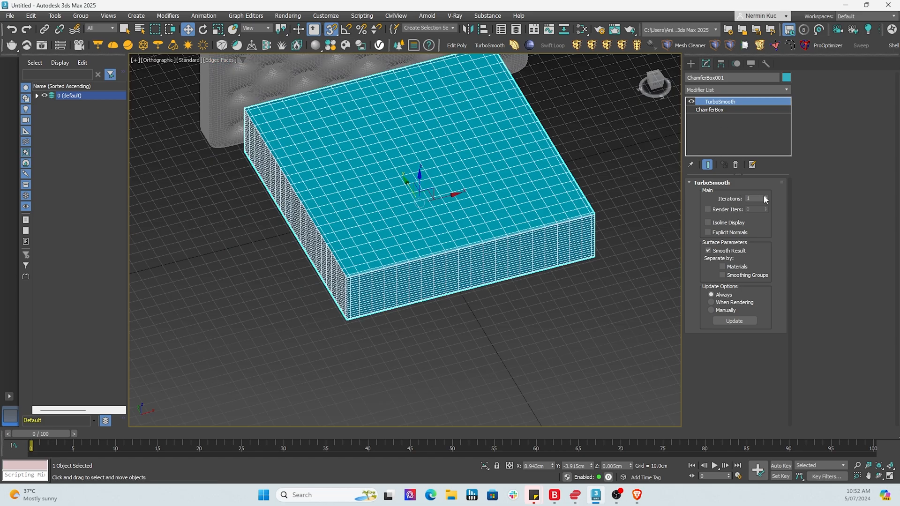
- Smooth the frame with TurboSmooth at 2 iterations and adjust its fillet segment count
left_click(766, 197)
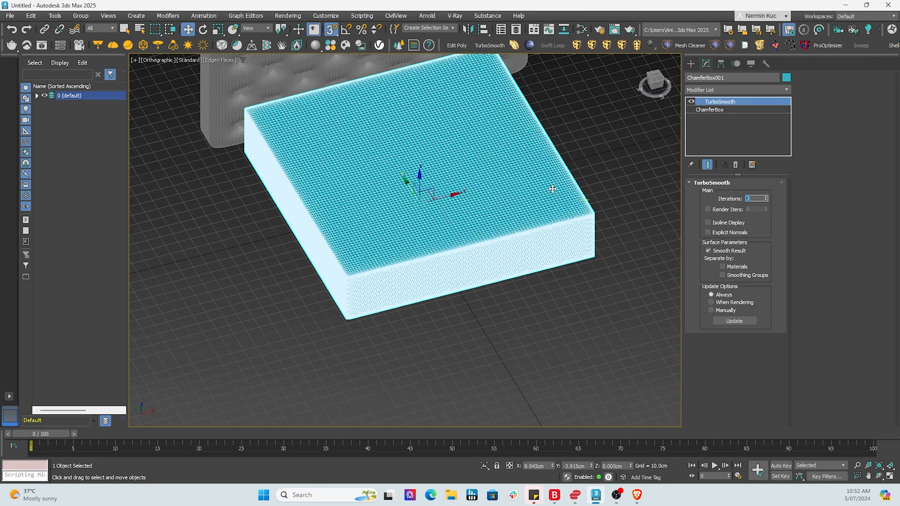
left_click(767, 200)
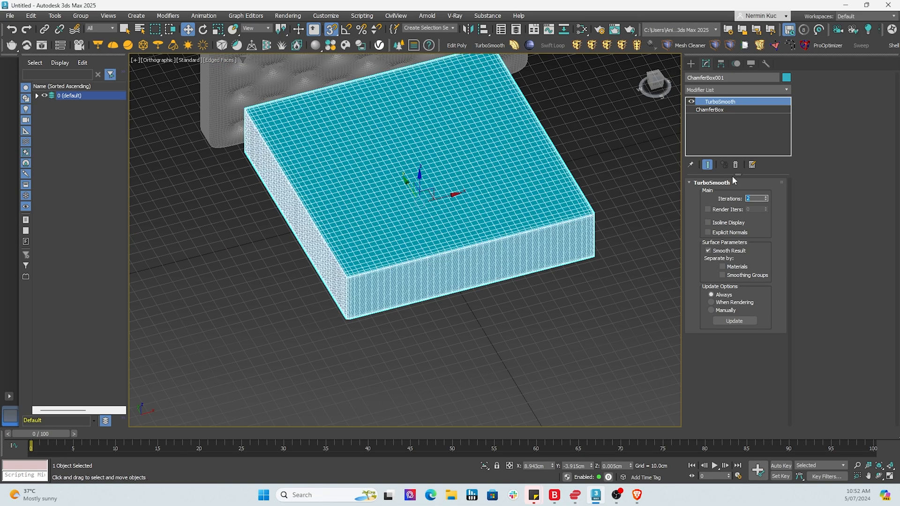
left_click(710, 108)
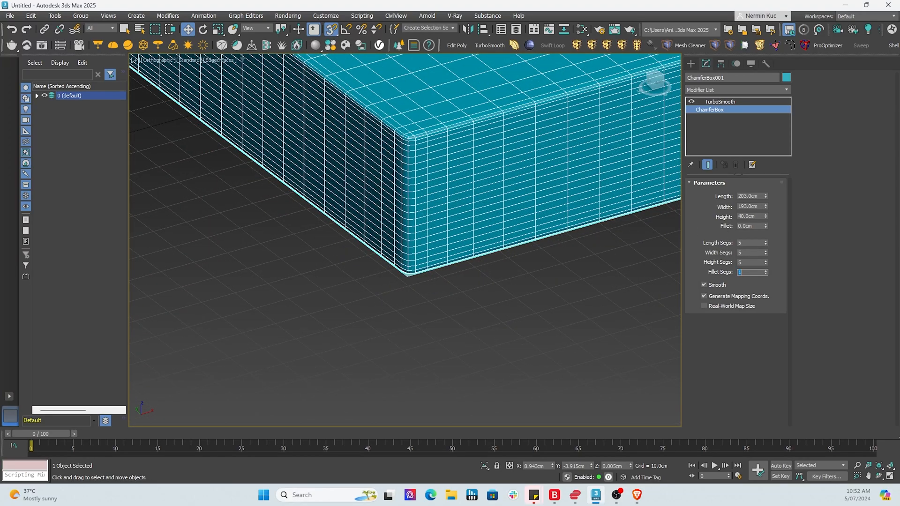
left_click(720, 101)
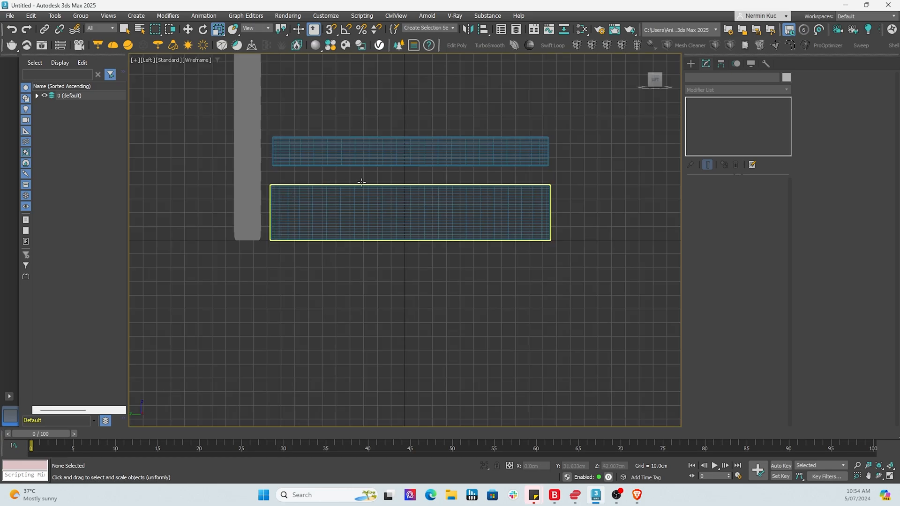
- Select the upper slab and adjust the Grid and Snap settings before drawing the duvet plane
left_click(411, 152)
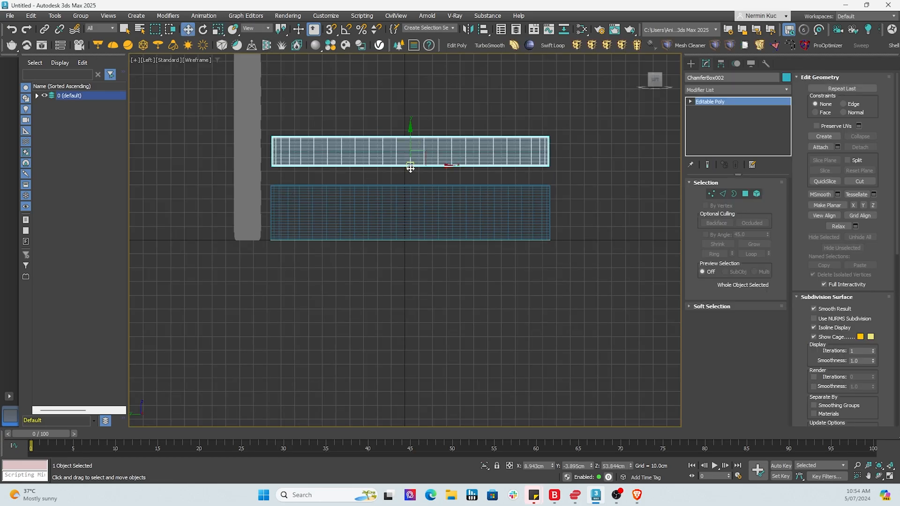
left_click(330, 28)
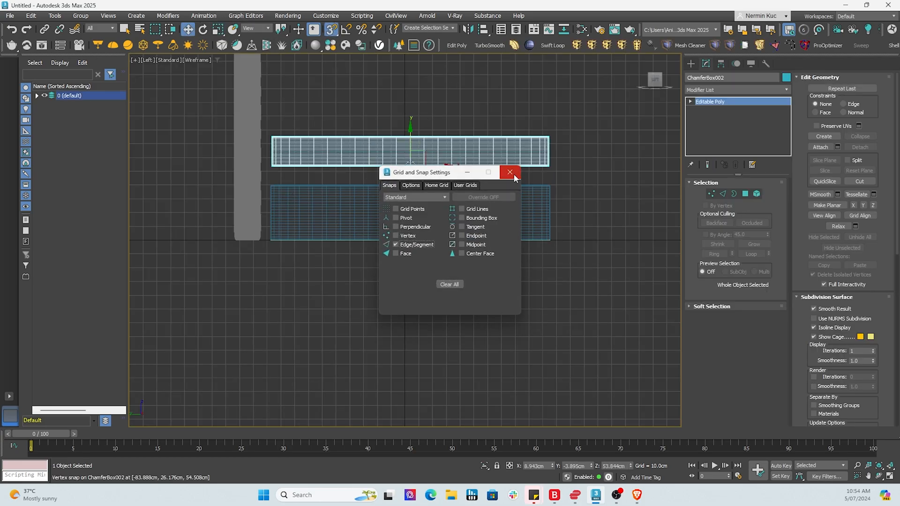
left_click(510, 173)
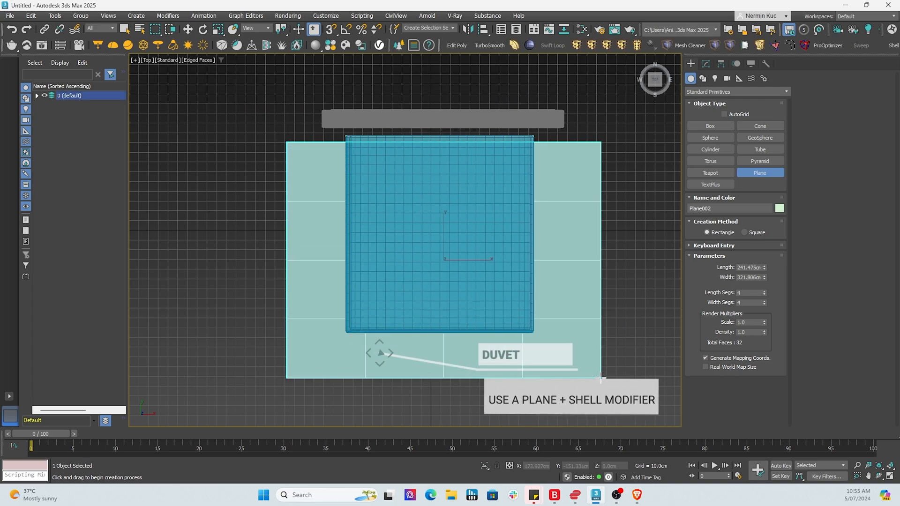
- Size the duvet plane over the bed, set 50 × 50 segments and add a Bend modifier
left_click_drag(603, 378, 598, 367)
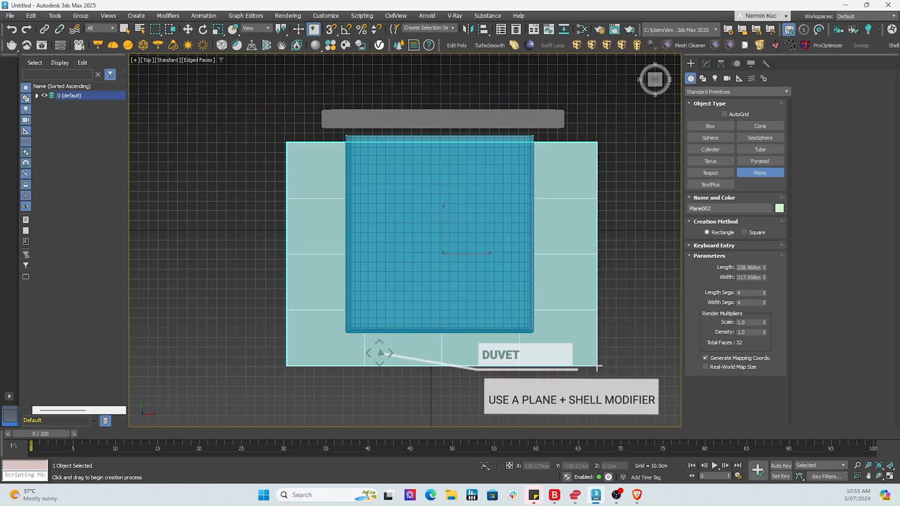
left_click_drag(379, 230, 592, 328)
type("5")
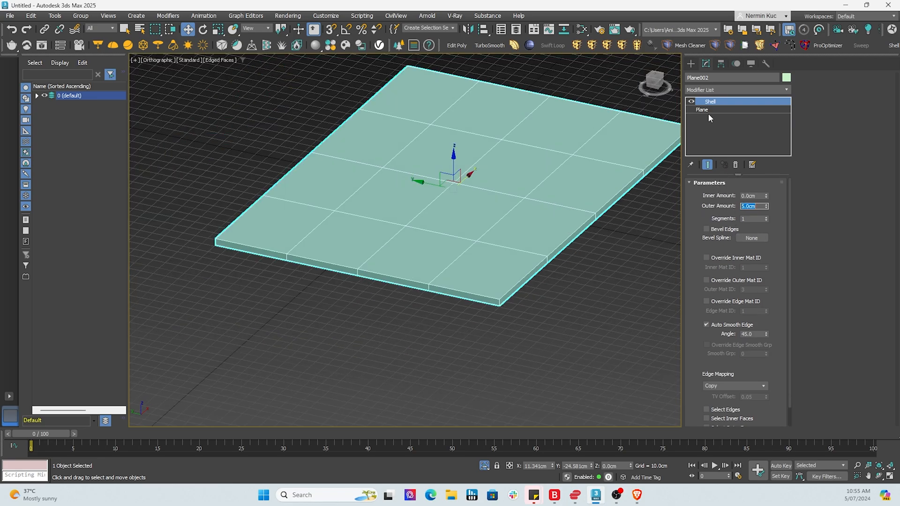
left_click(702, 109)
type("50")
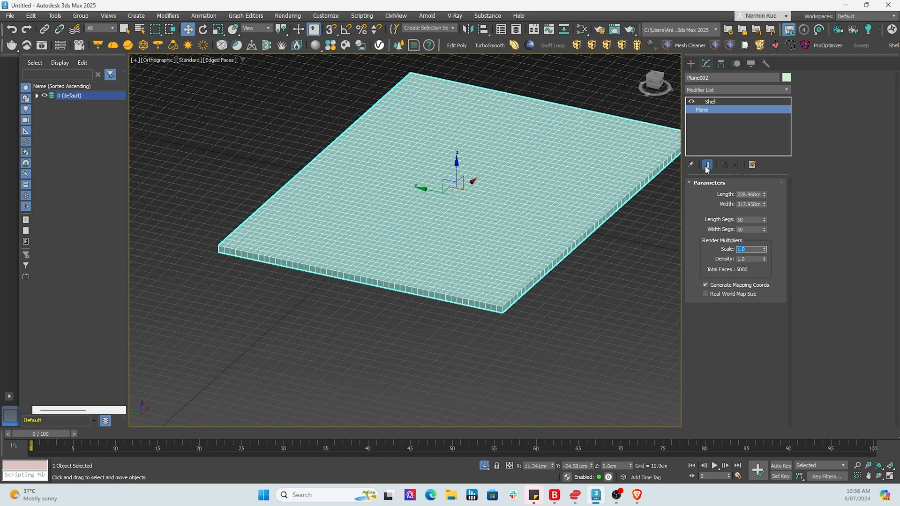
left_click(711, 101)
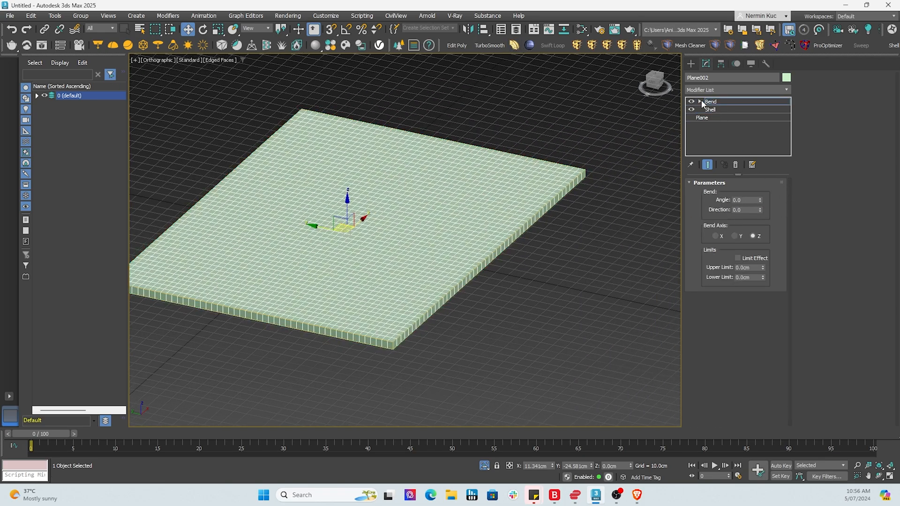
- Bend the duvet end -180° on X with a limited effect, then shift it into place over the mattress
left_click(701, 101)
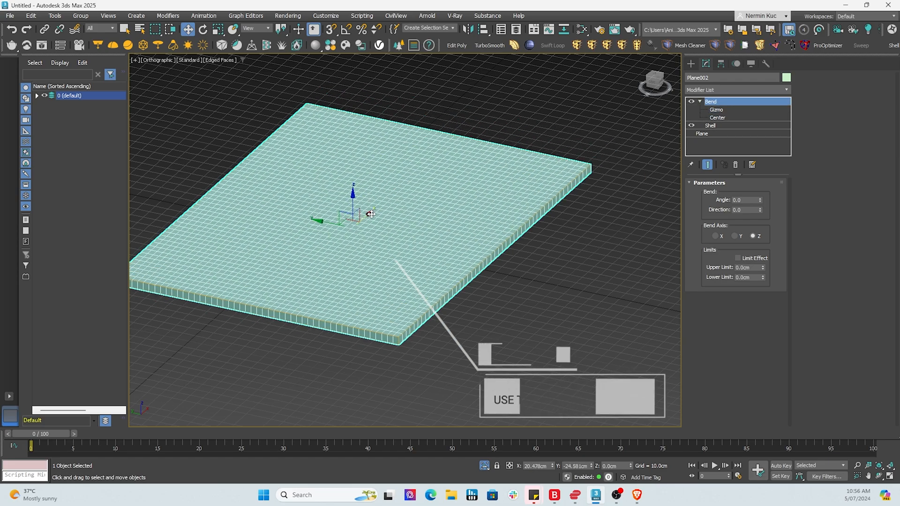
left_click(716, 109)
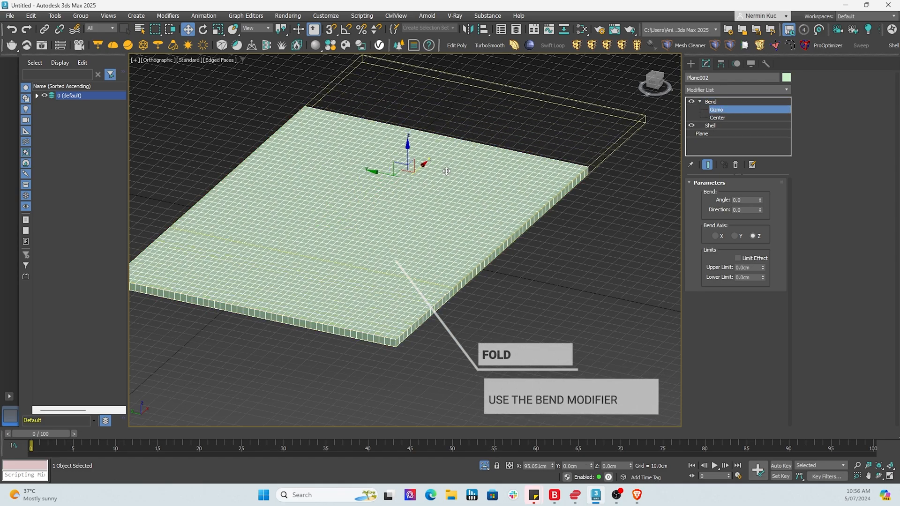
left_click(714, 237)
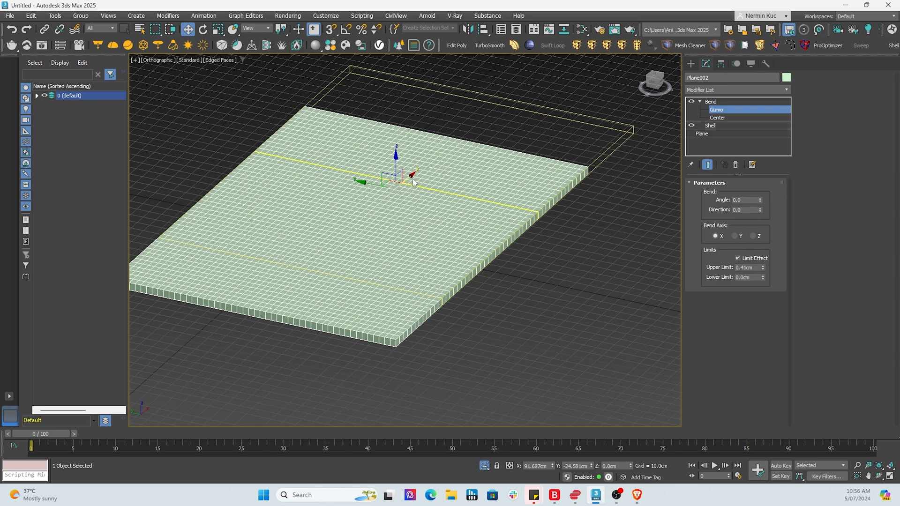
left_click_drag(761, 200, 761, 207)
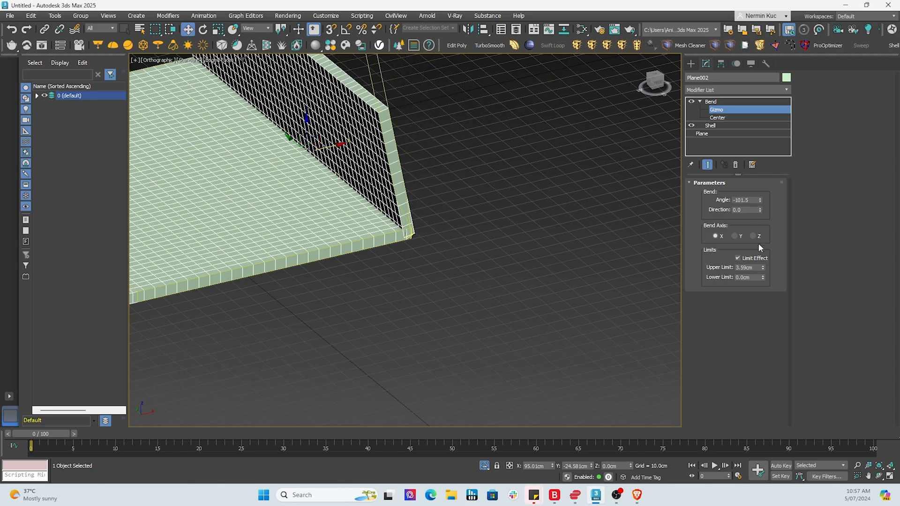
left_click_drag(761, 267, 761, 206)
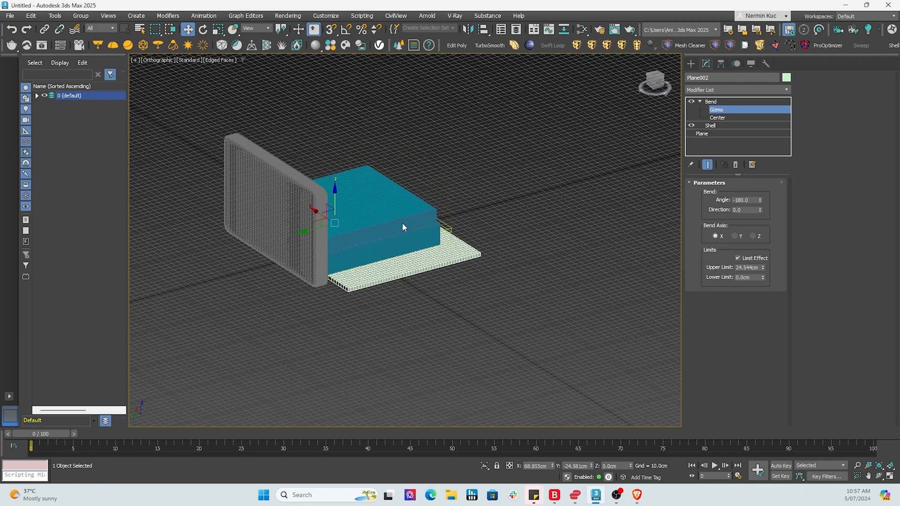
left_click(711, 102)
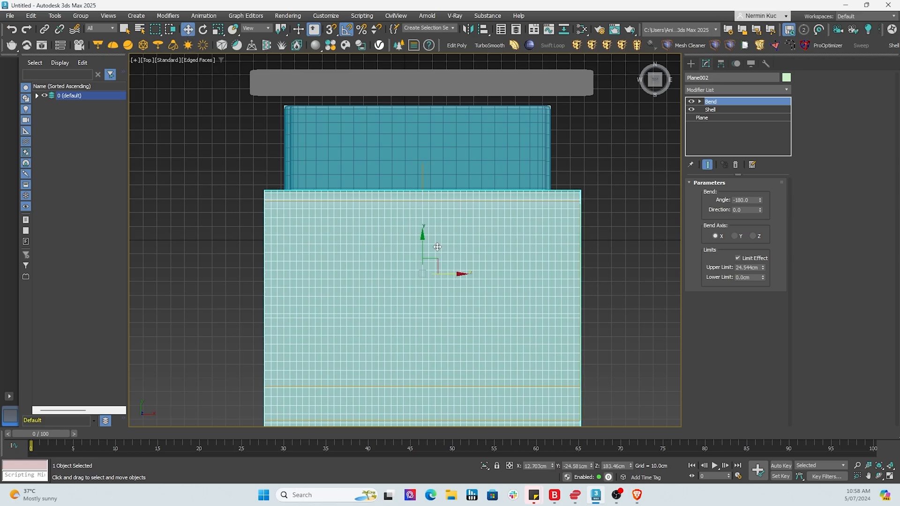
left_click_drag(436, 247, 428, 282)
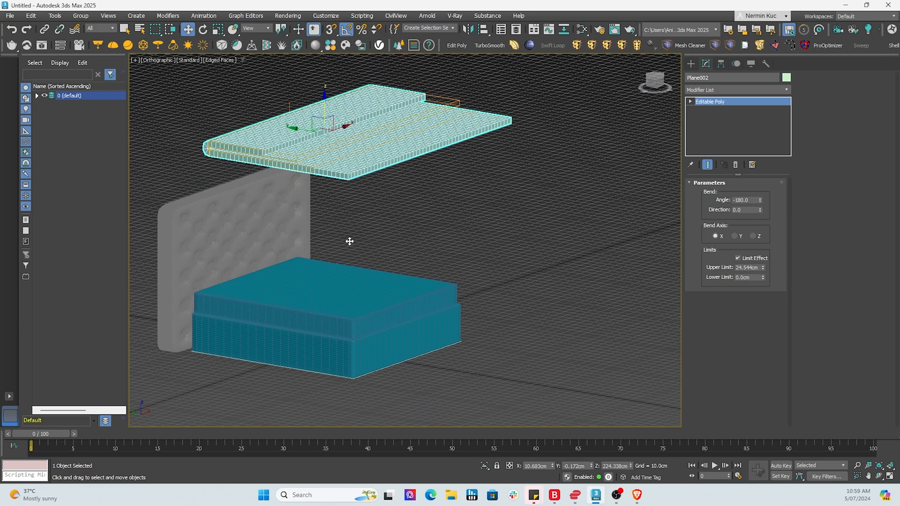
- Create a large floor plane under the bed and select the mattress topper
left_click(708, 165)
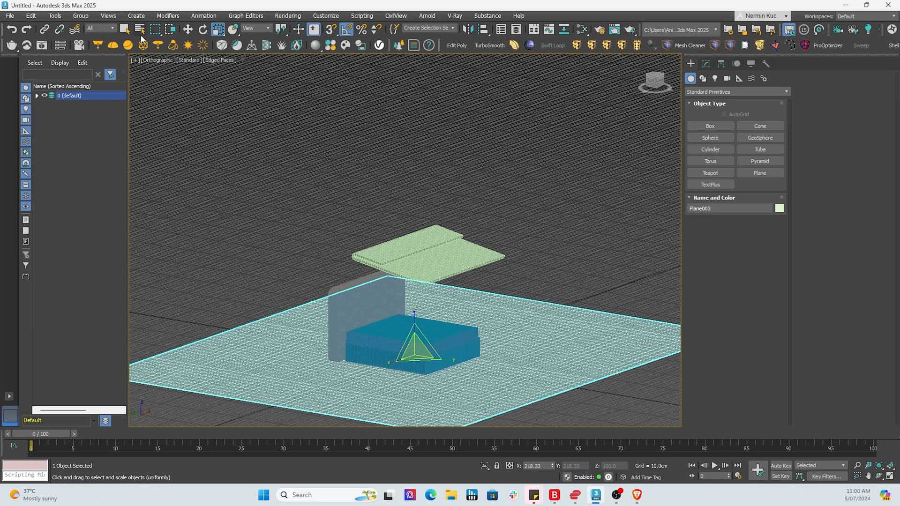
left_click(706, 63)
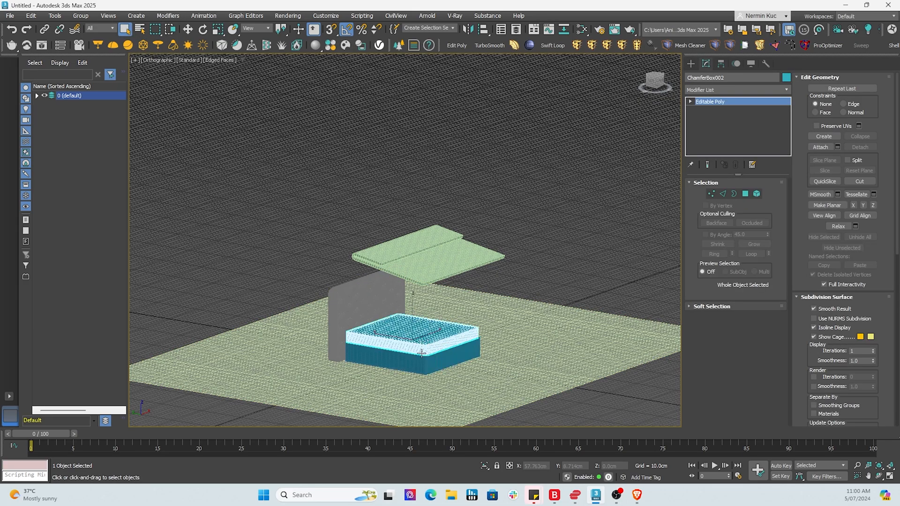
- Set the mattress topper and floor plane as static MassFX rigid bodies
left_click(204, 15)
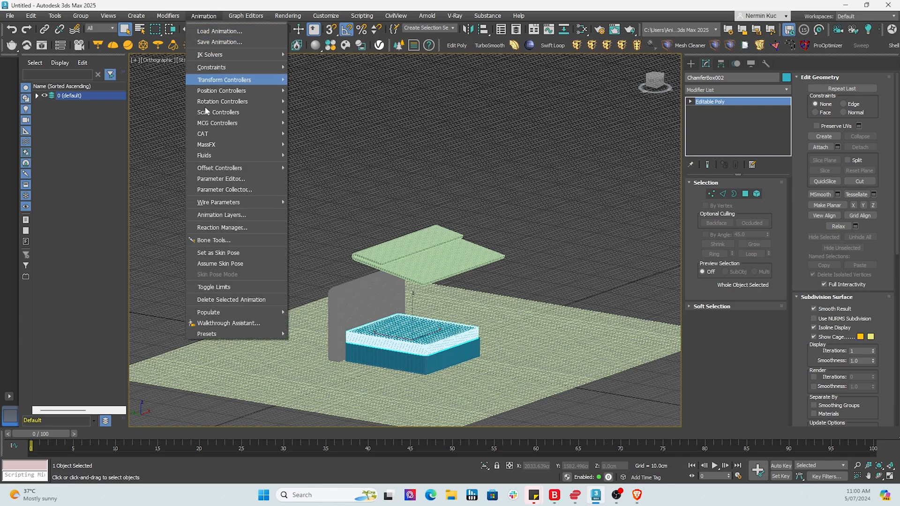
mouse_move(206, 145)
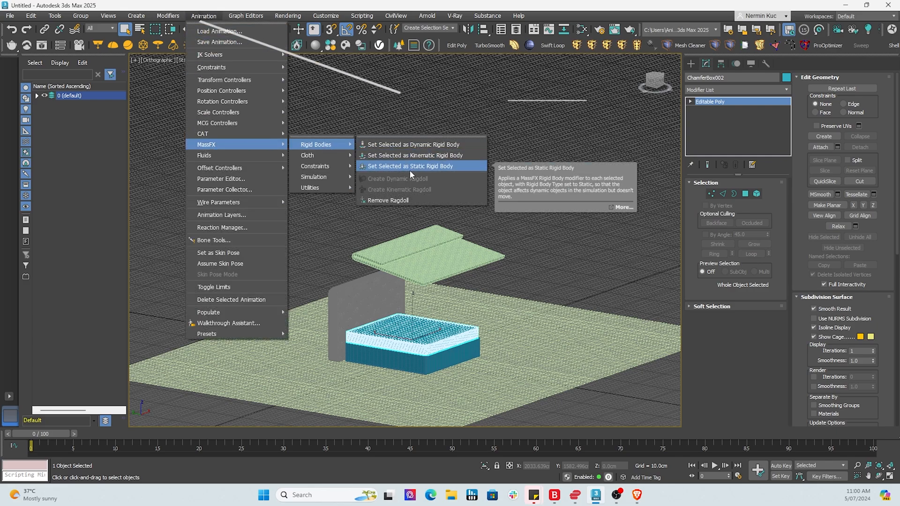
left_click(410, 166)
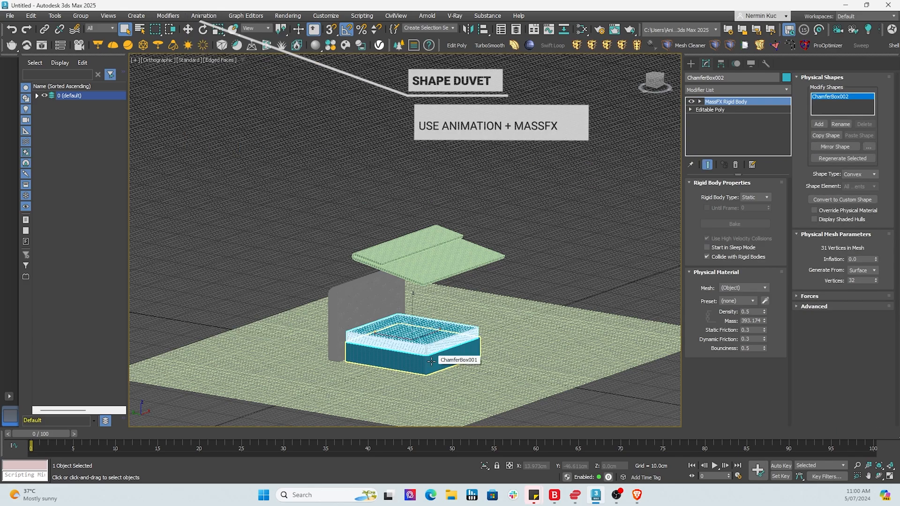
left_click(202, 15)
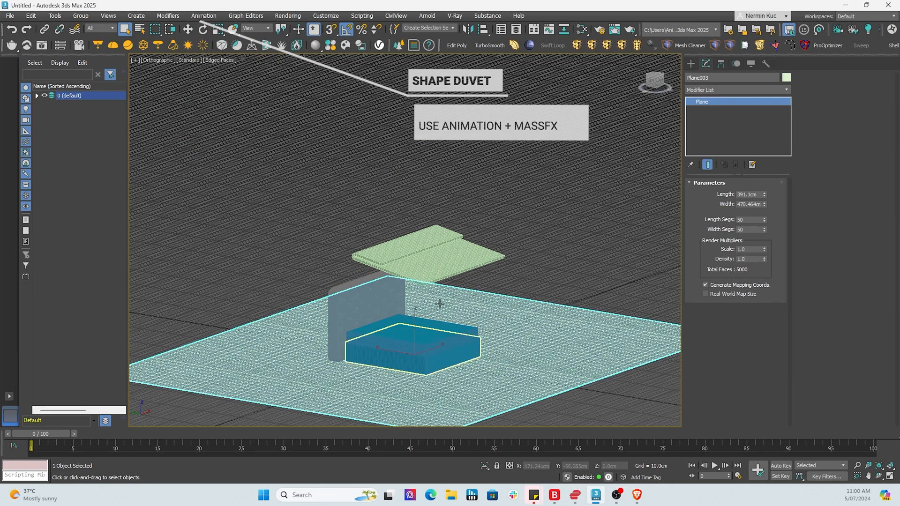
left_click(204, 15)
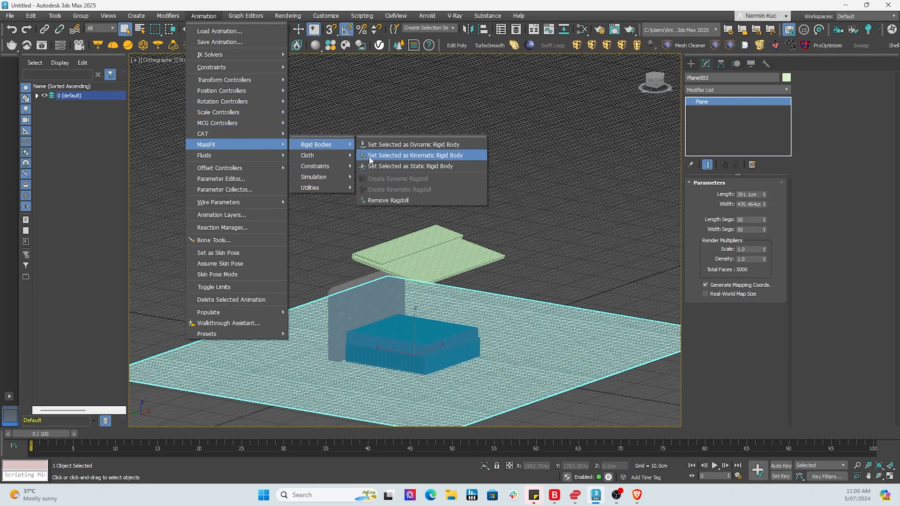
left_click(415, 156)
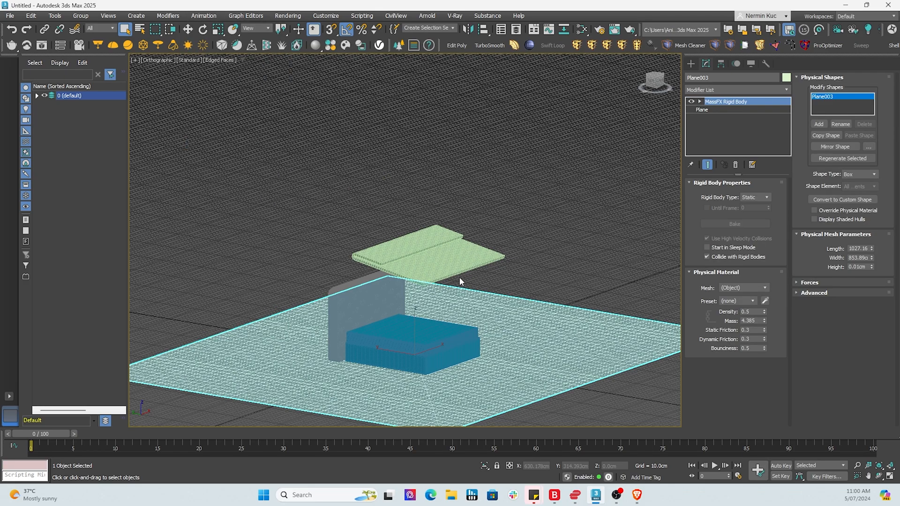
- Set the collision shape types to Box for the floor and Original mesh for the mattress
left_click(412, 343)
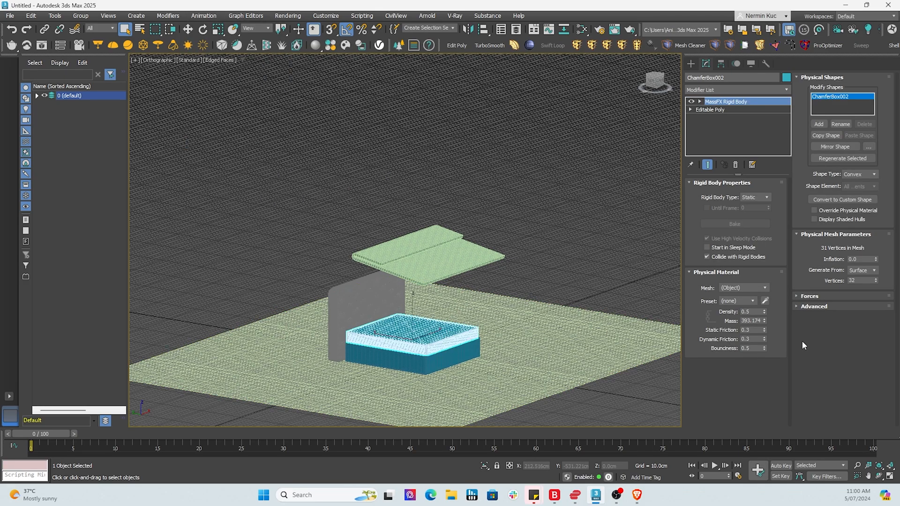
left_click(874, 174)
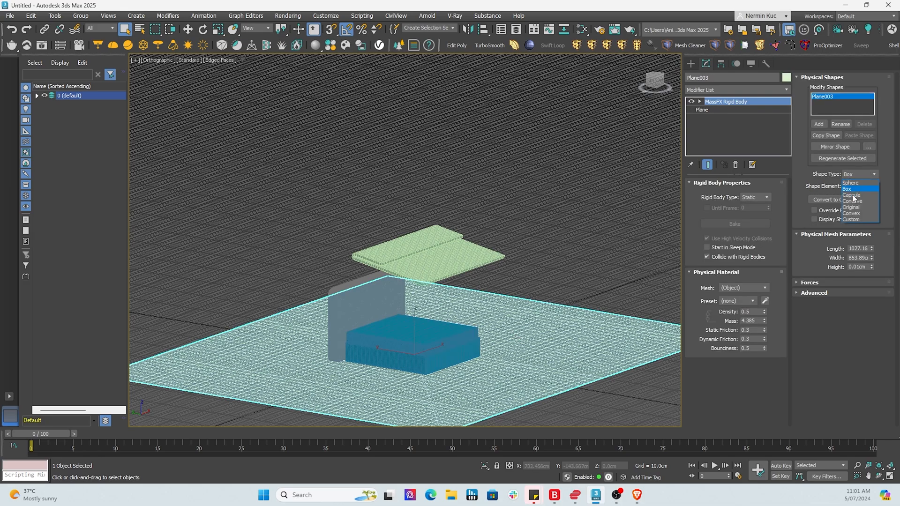
left_click(852, 213)
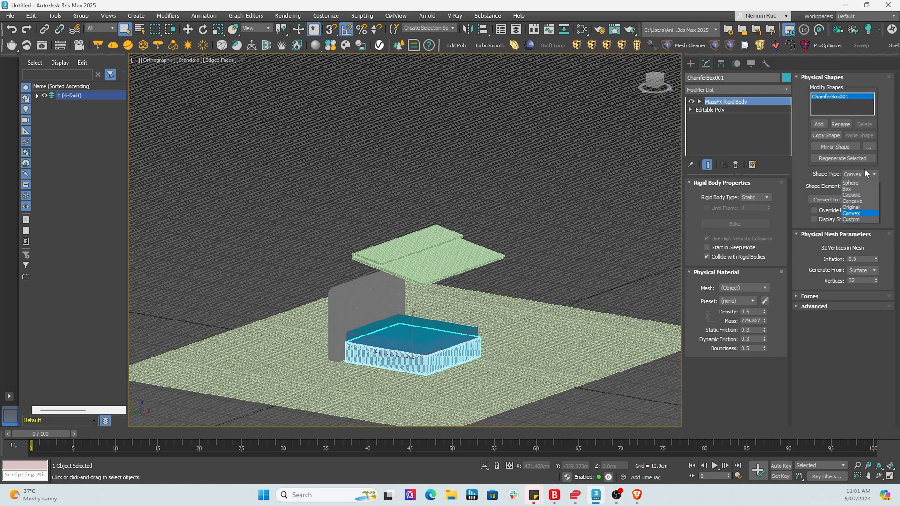
left_click(851, 206)
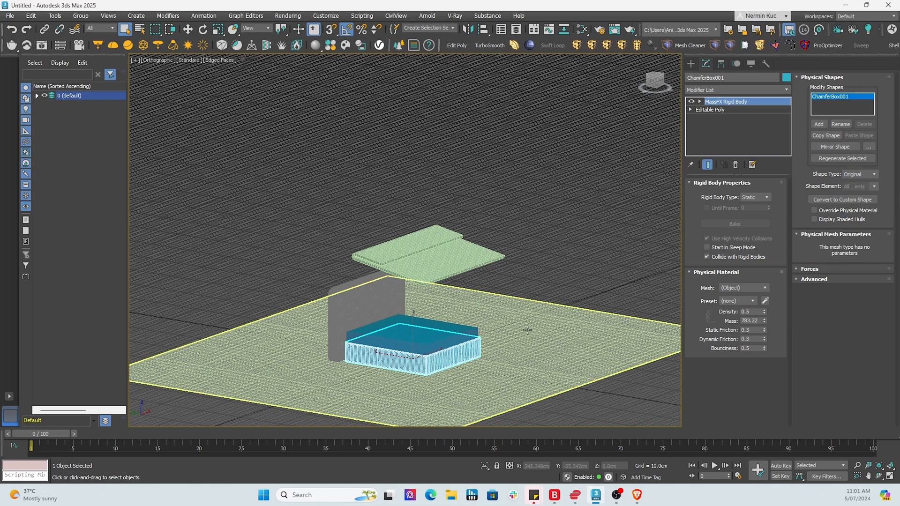
left_click(203, 15)
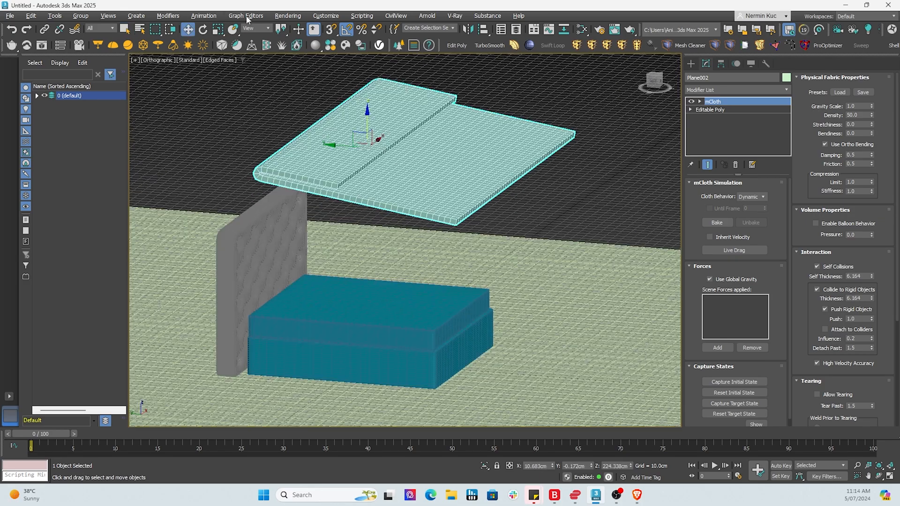
- Play the MassFX simulation so the duvet drapes, scrub to a good frame and collapse it to Editable Poly
left_click(203, 15)
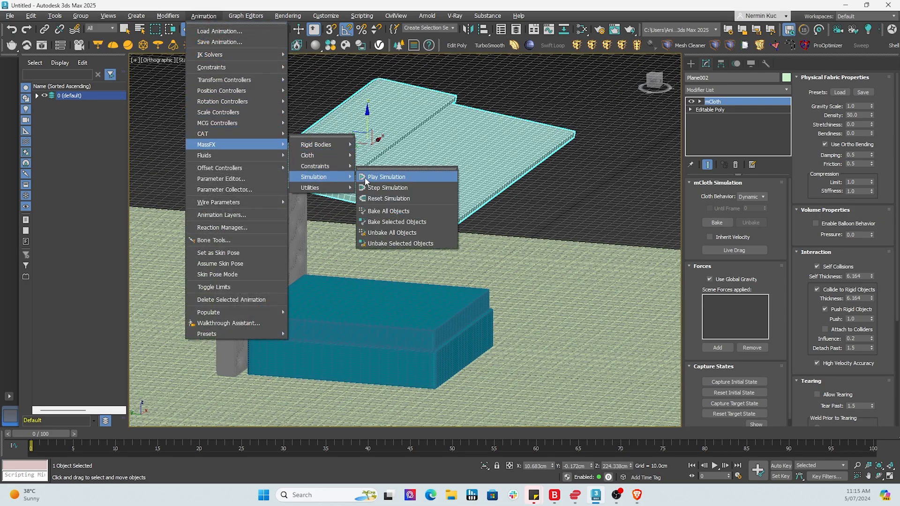
left_click(387, 176)
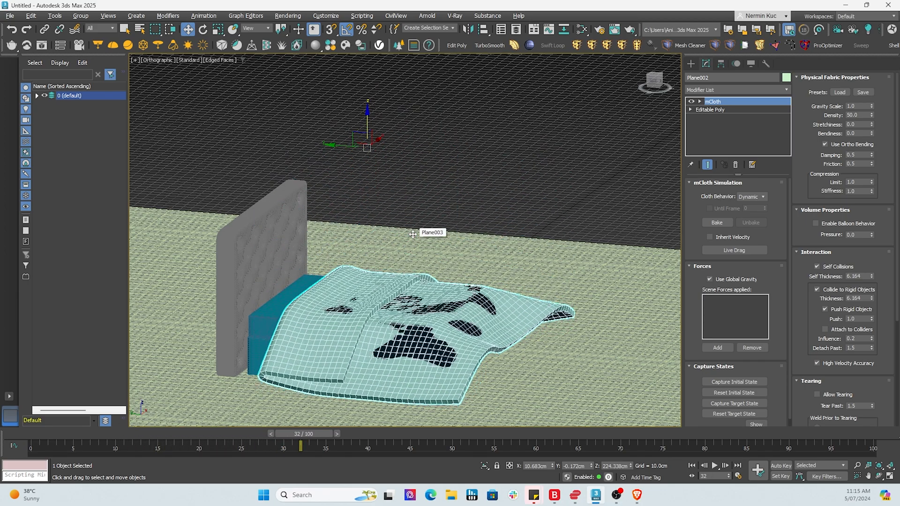
left_click_drag(300, 447, 486, 446)
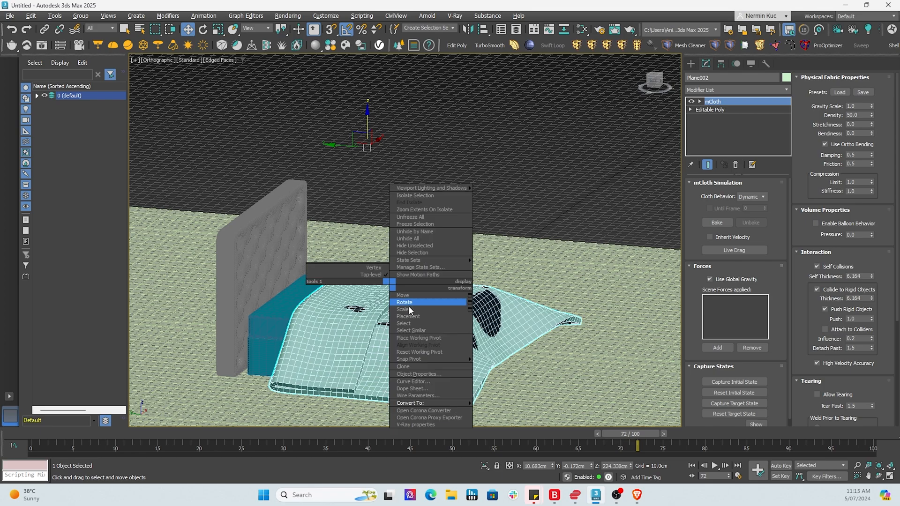
mouse_move(410, 403)
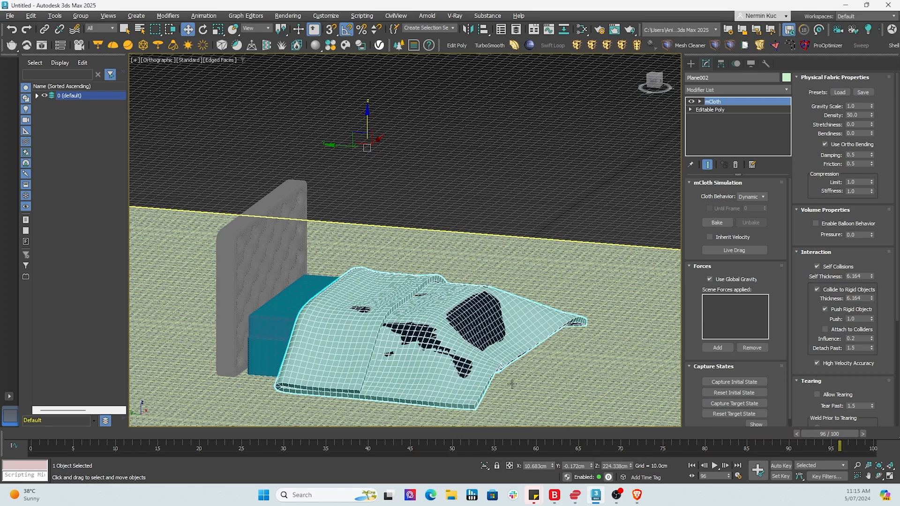
right_click(512, 383)
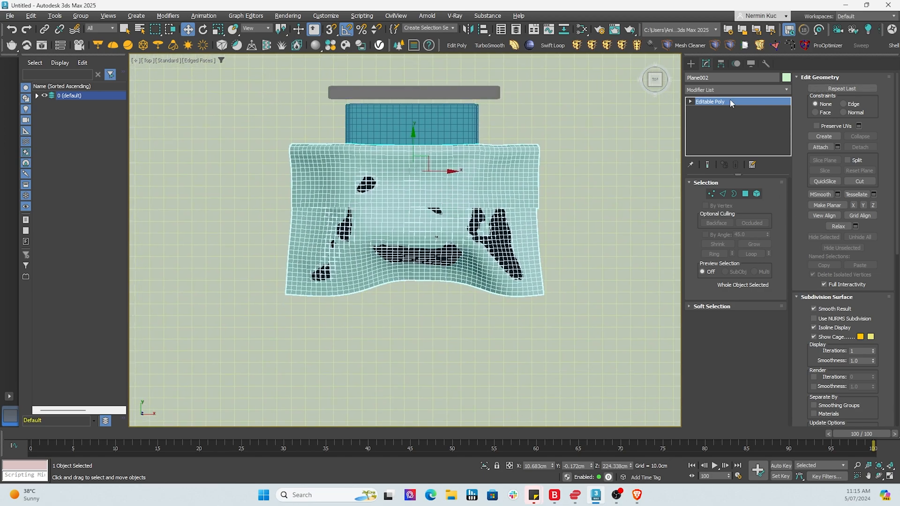
- Draw a long thin plane across the duvet as the coverlet strip
left_click(690, 63)
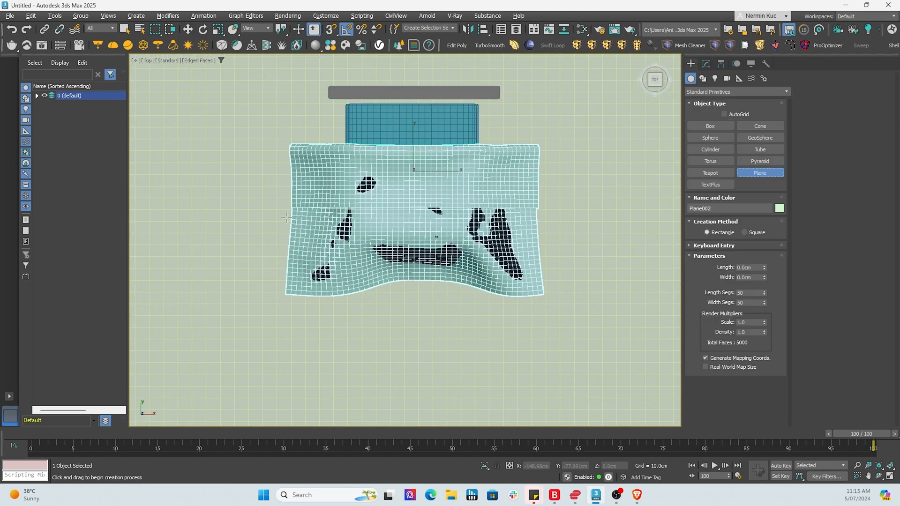
left_click_drag(268, 221, 597, 257)
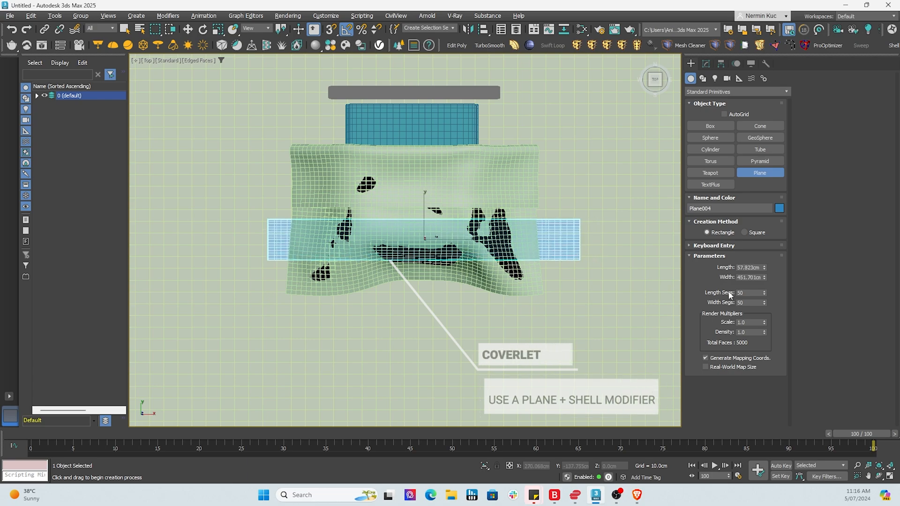
mouse_move(743, 96)
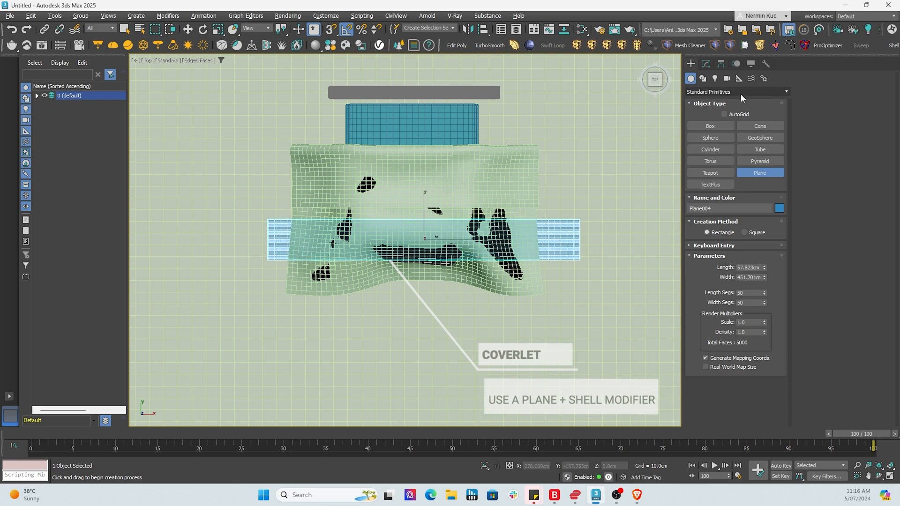
left_click(705, 64)
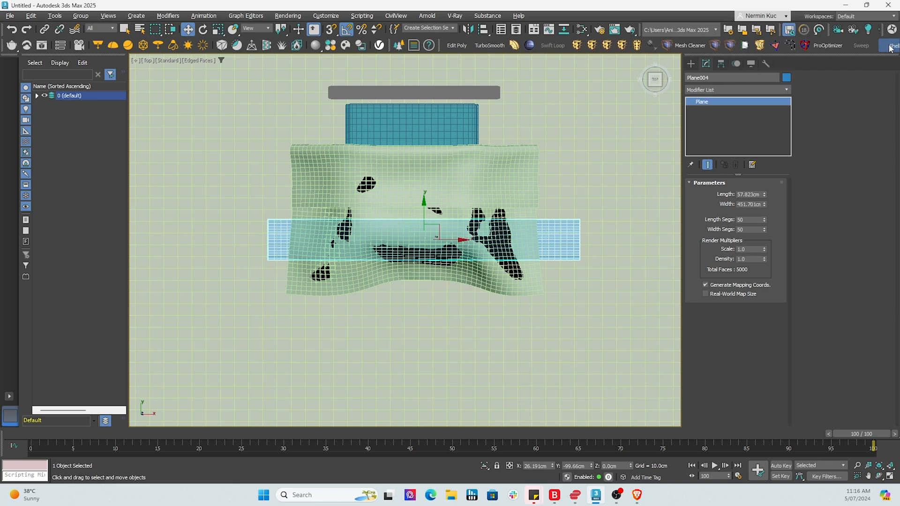
- Give the coverlet strip a Shell thickness of 2.0 cm and select the duvet sheet
left_click(895, 45)
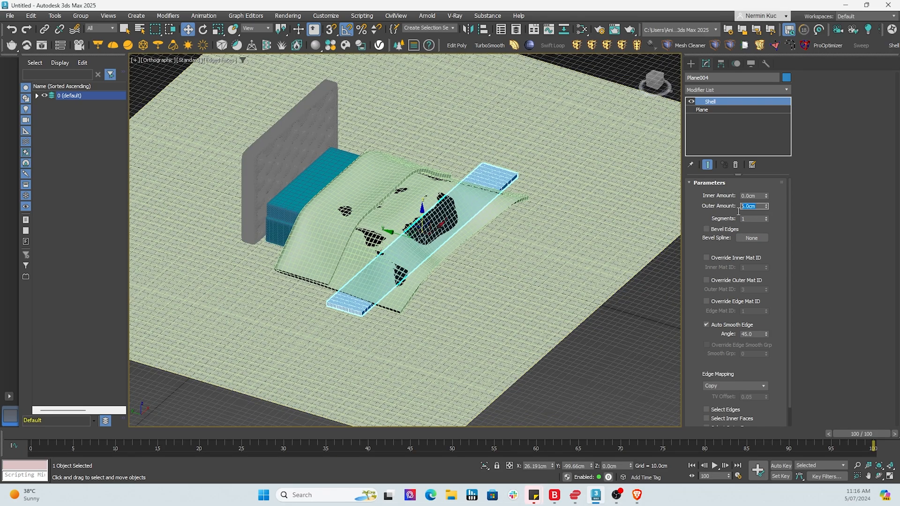
type("2.0cm")
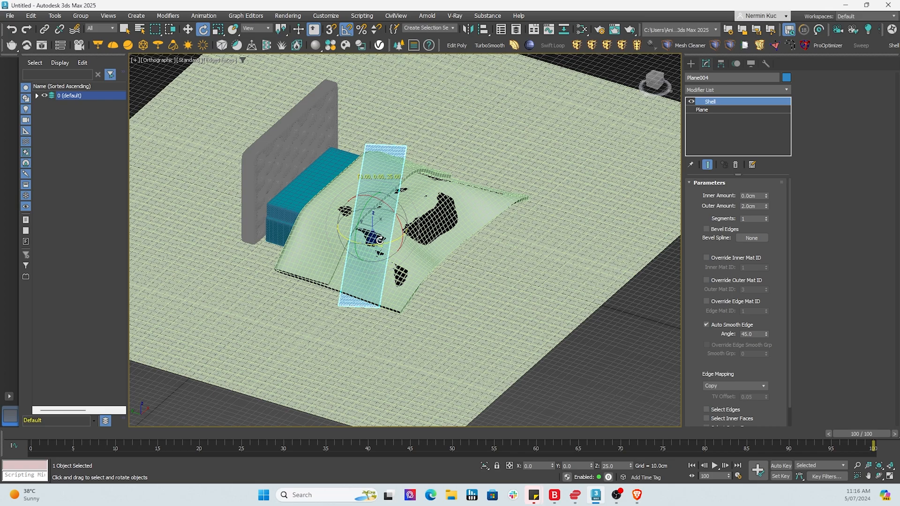
left_click(701, 108)
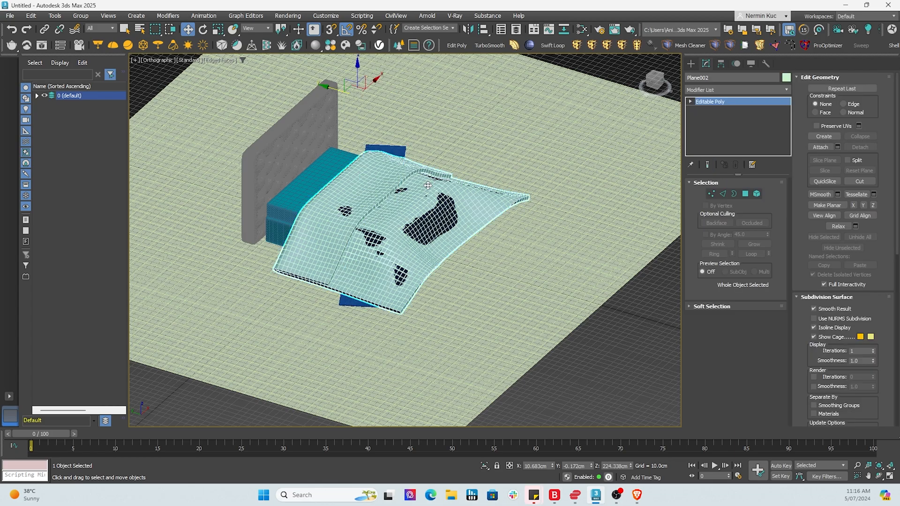
- Set the duvet as a static MassFX rigid body and lift the strip above the bed
left_click(168, 15)
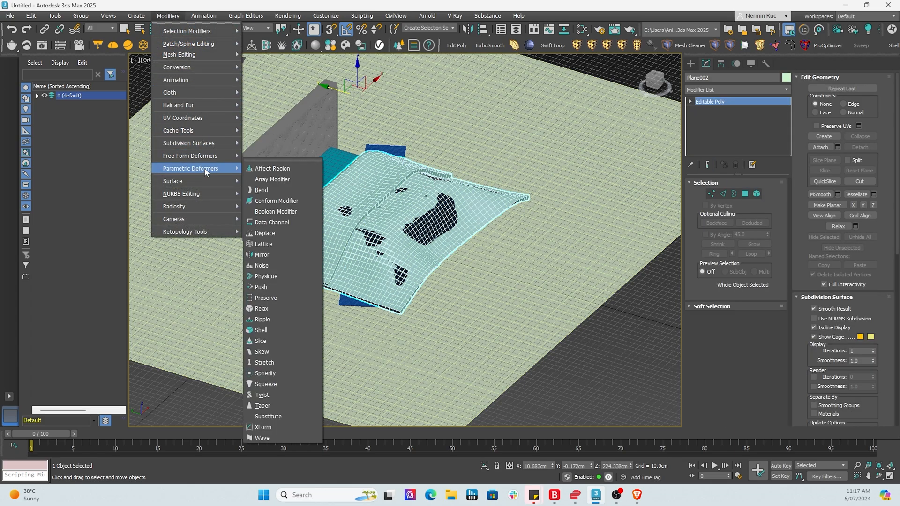
left_click(204, 15)
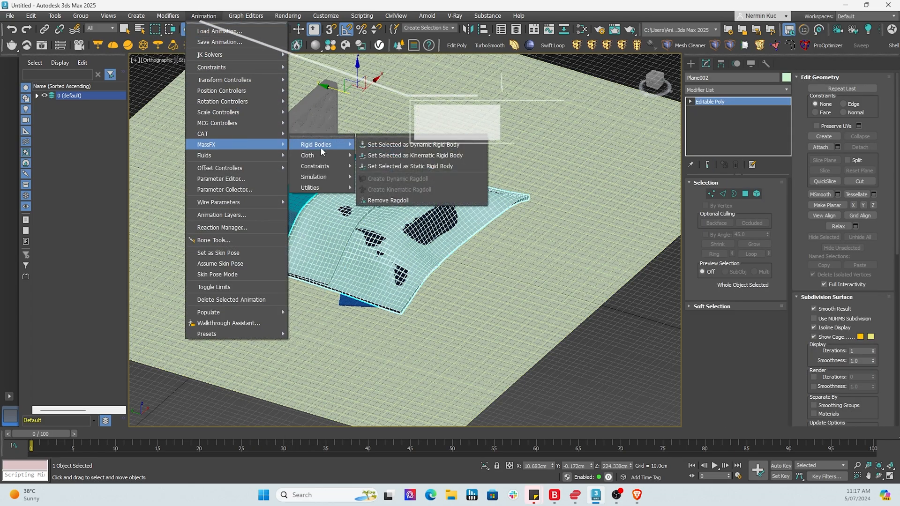
left_click(411, 166)
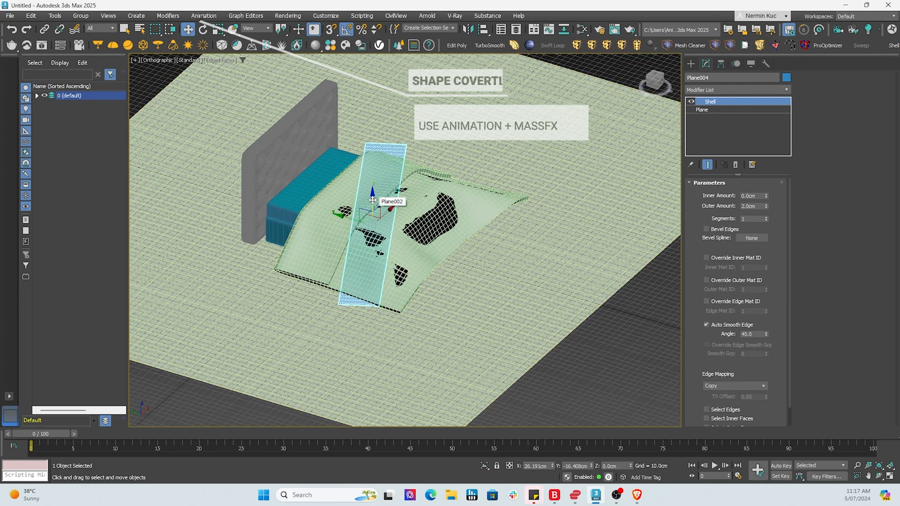
left_click_drag(373, 200, 373, 109)
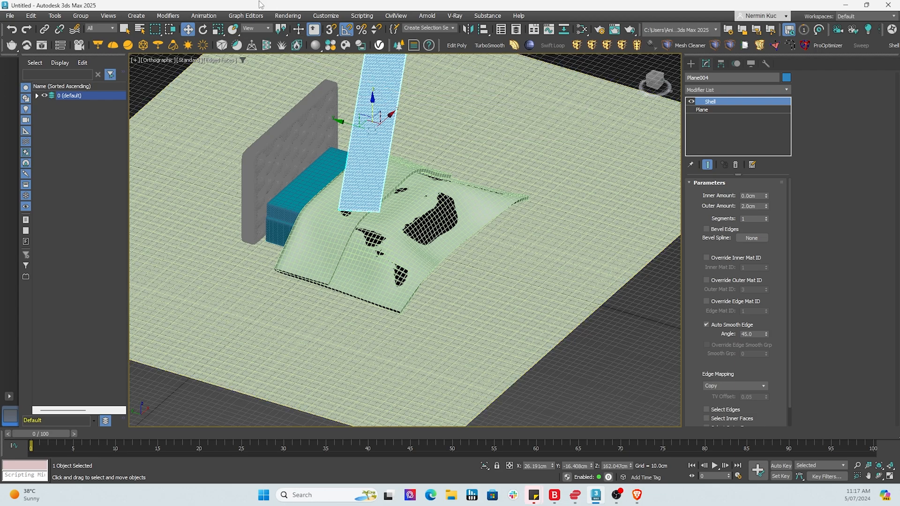
- Make the strip mCloth and scrub the timeline so it drops onto the duvet
left_click(203, 15)
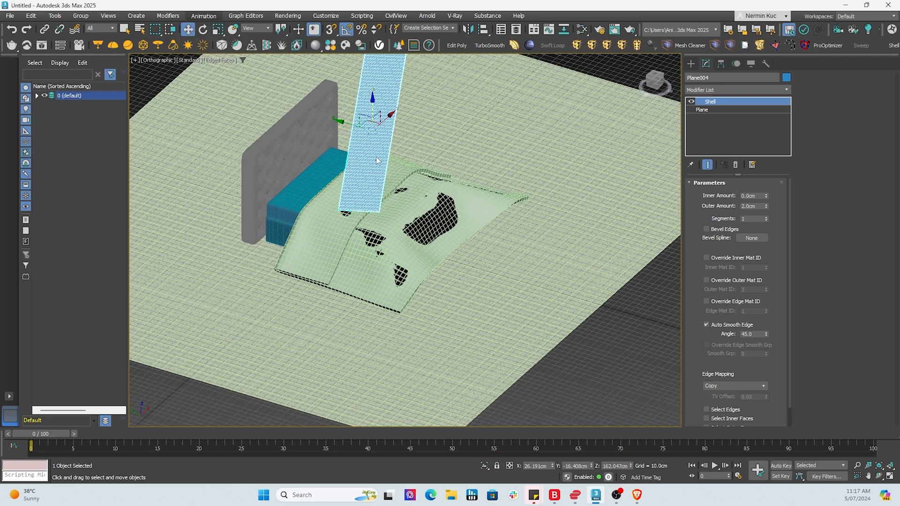
left_click(202, 15)
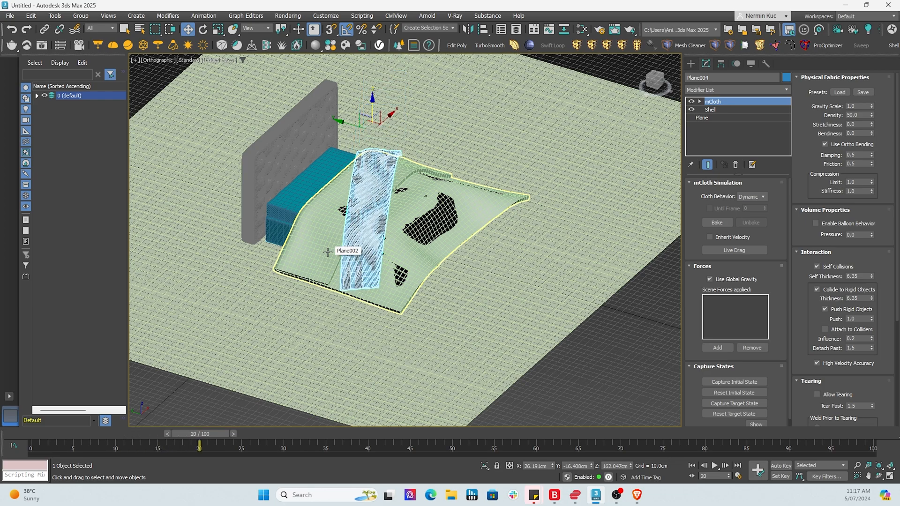
left_click_drag(199, 433, 376, 433)
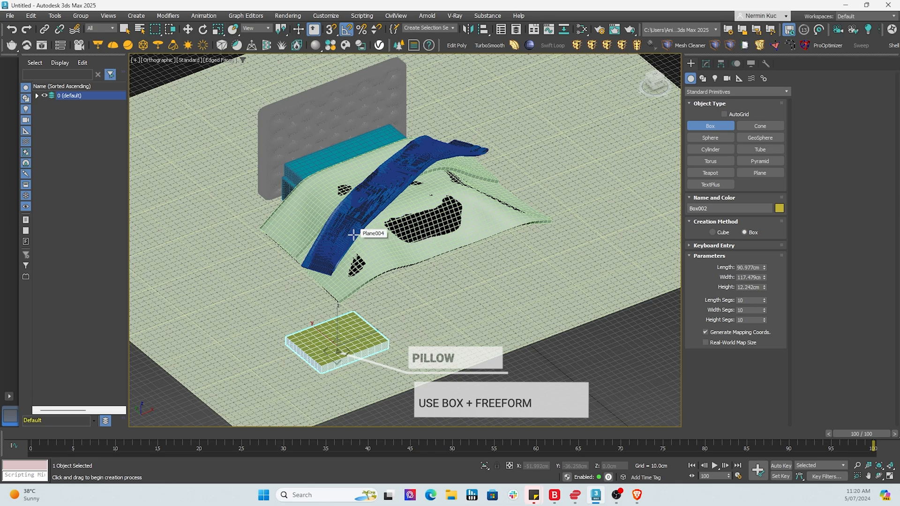
- Rotate the pillow box 90° to stand upright
left_click(203, 29)
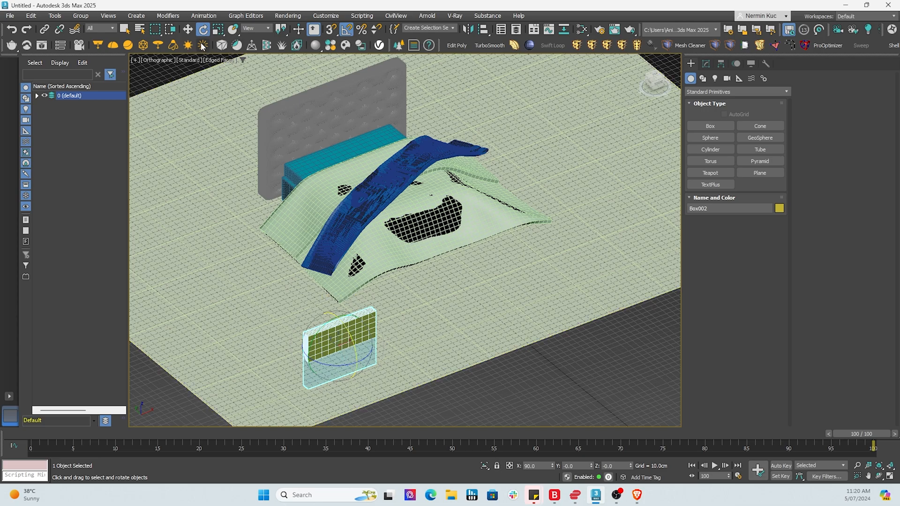
left_click_drag(342, 344, 400, 281)
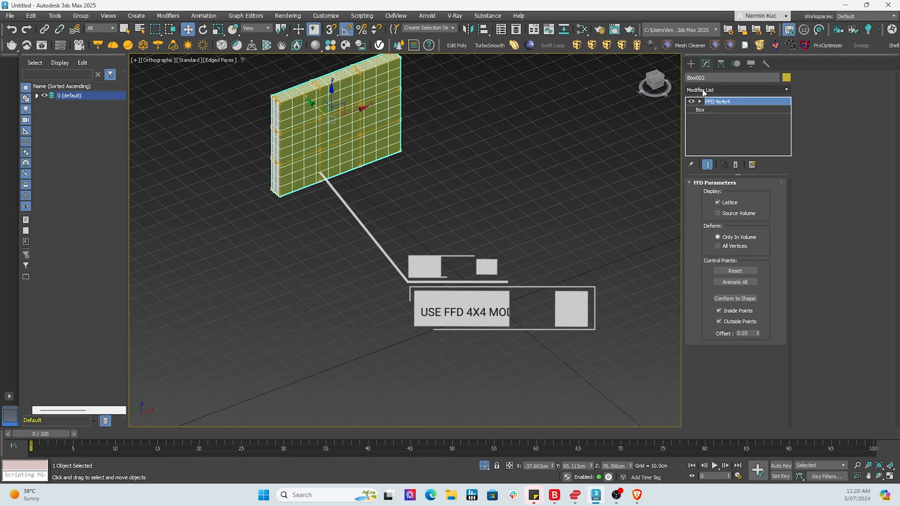
- Puff the pillow's sides by moving FFD 4x4x4 lattice control points
left_click(699, 102)
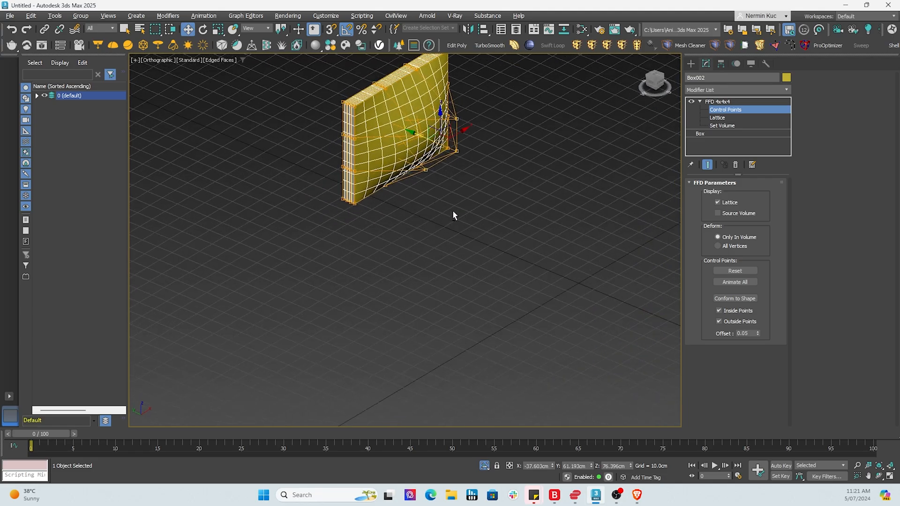
left_click_drag(454, 215, 449, 191)
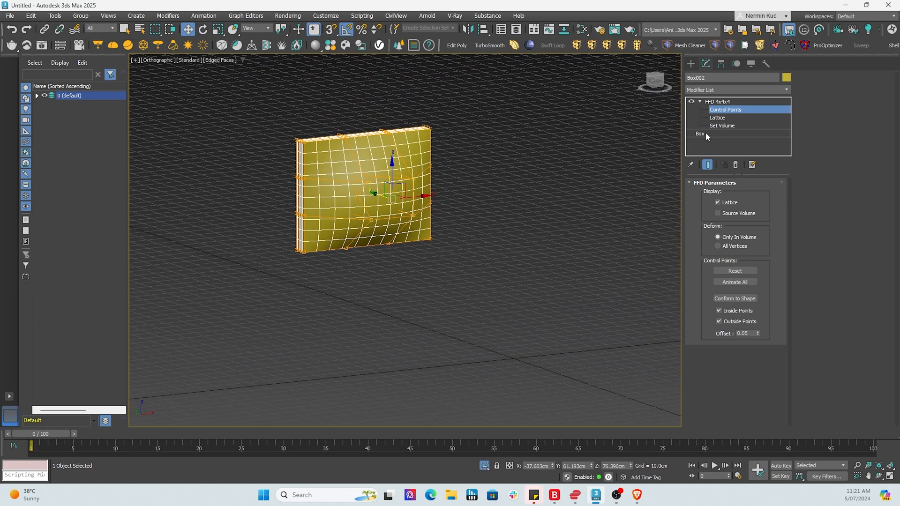
right_click(341, 182)
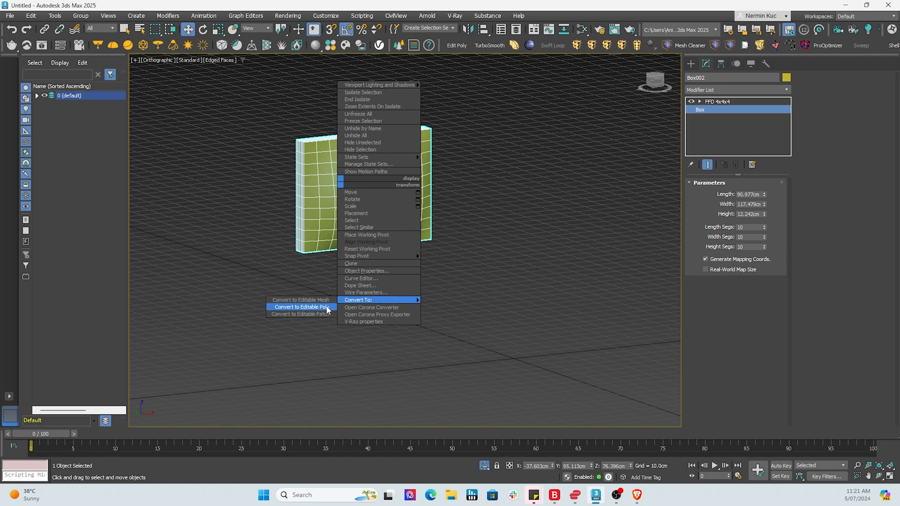
- Convert the pillow to Editable Poly and Paint Deform its top edge and sides into soft wrinkles
left_click(302, 306)
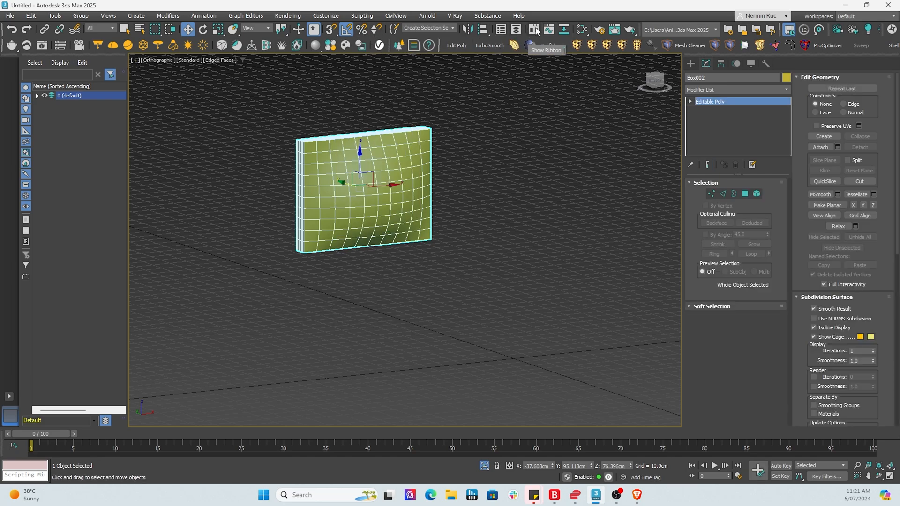
mouse_move(539, 30)
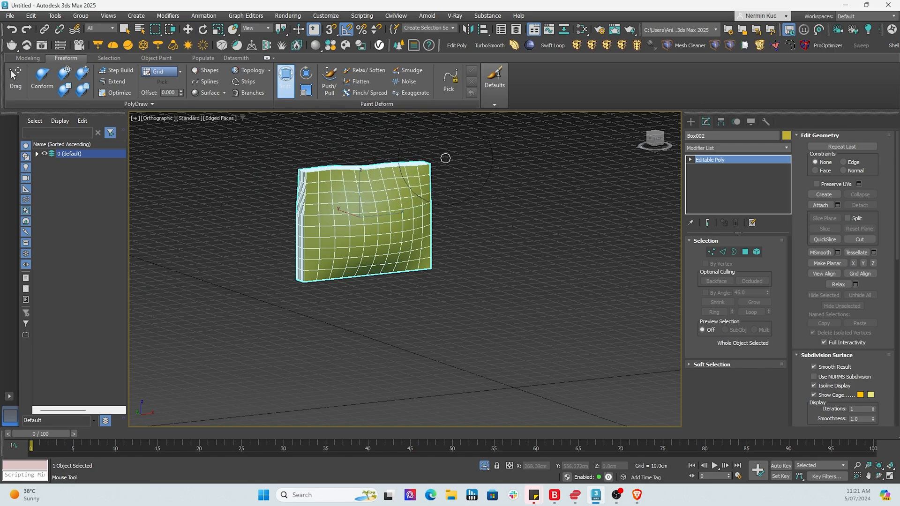
left_click_drag(444, 158, 327, 250)
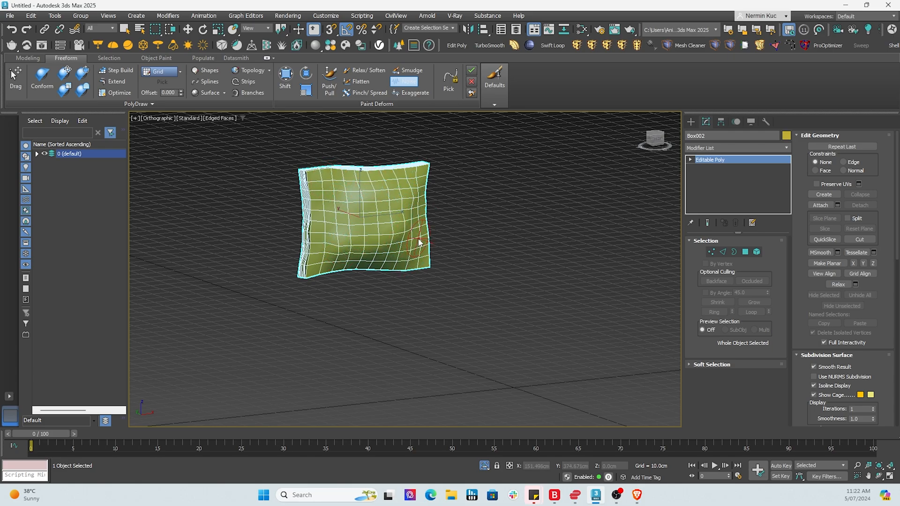
left_click_drag(419, 241, 373, 238)
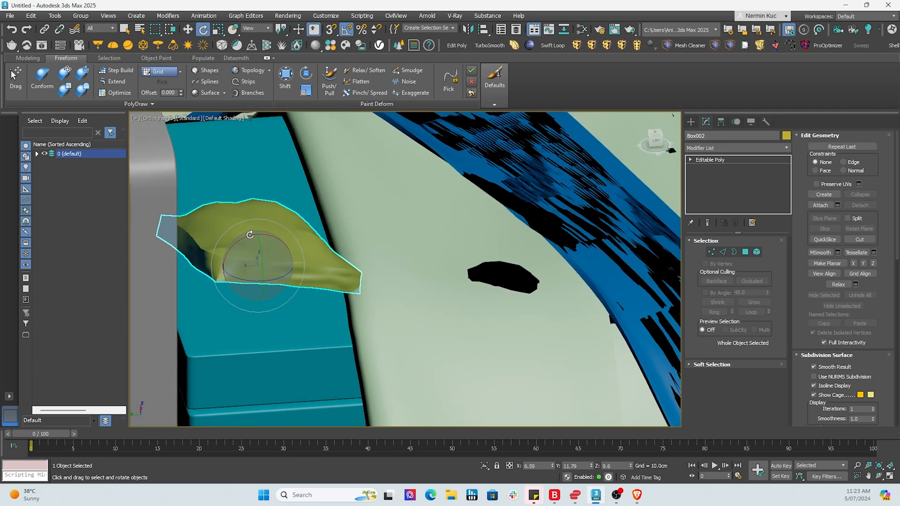
- Tilt the first pillow and move it to lean against the headboard
left_click_drag(249, 236, 244, 240)
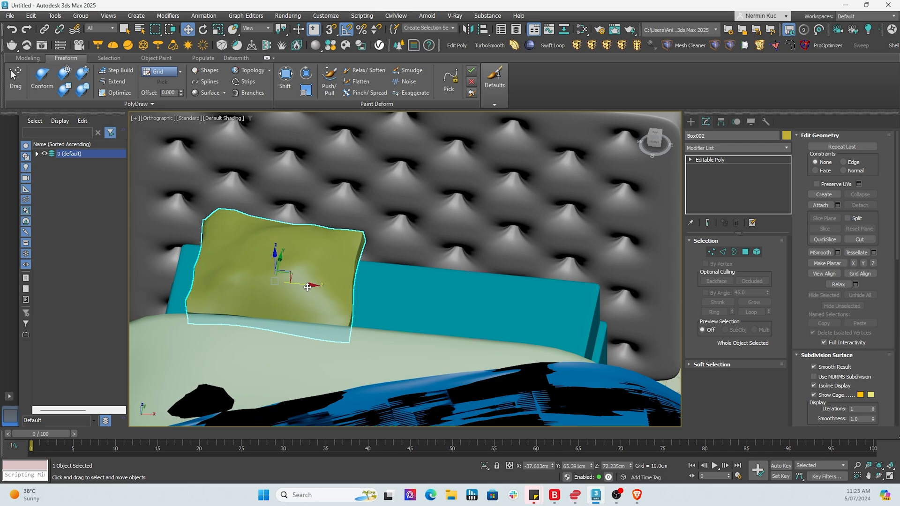
left_click_drag(307, 287, 497, 303)
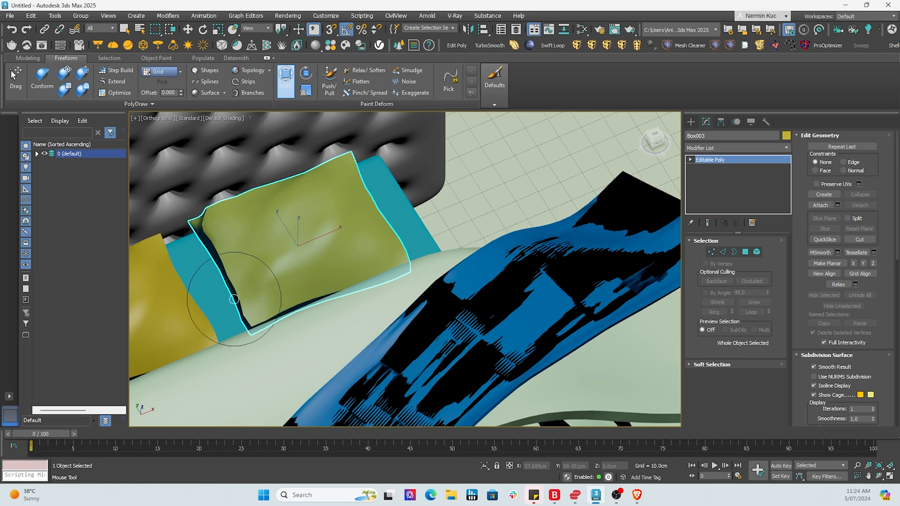
- Sculpt the second pillow's edges and middle, pressing a dent into its centre
left_click_drag(234, 299, 294, 194)
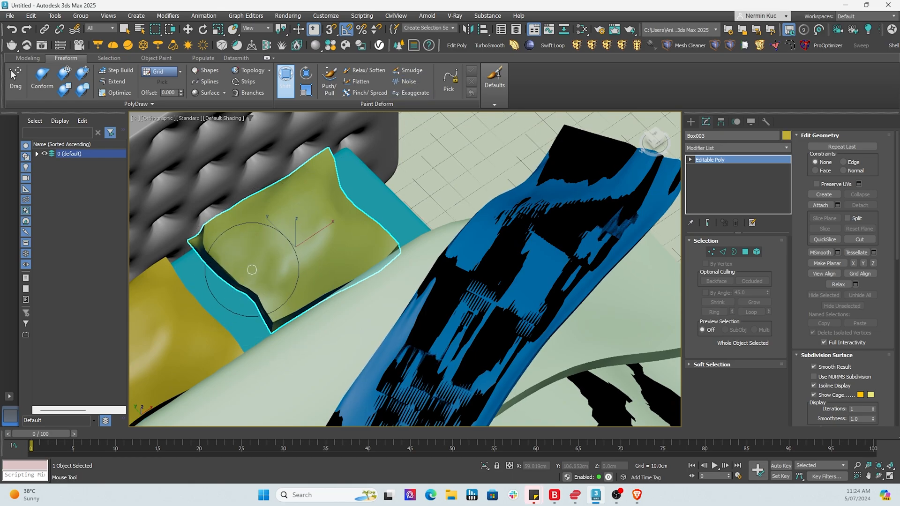
left_click_drag(251, 270, 305, 252)
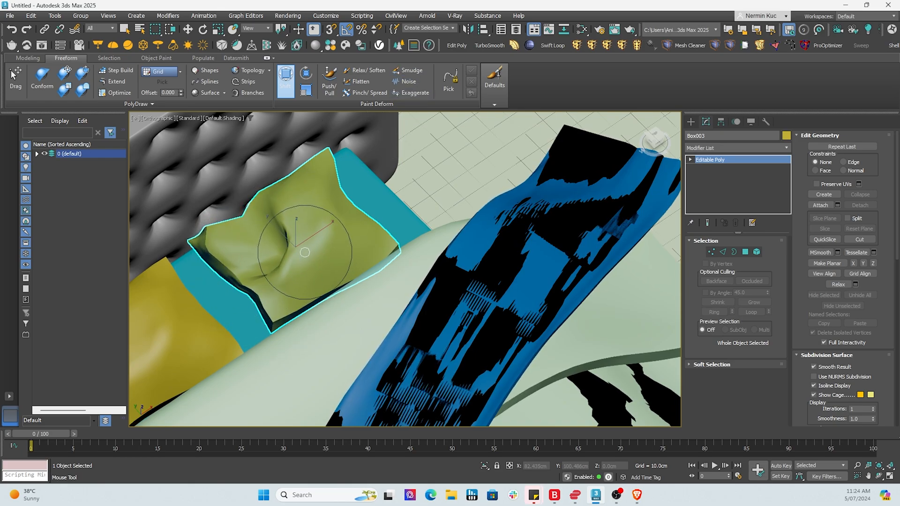
left_click_drag(304, 252, 273, 191)
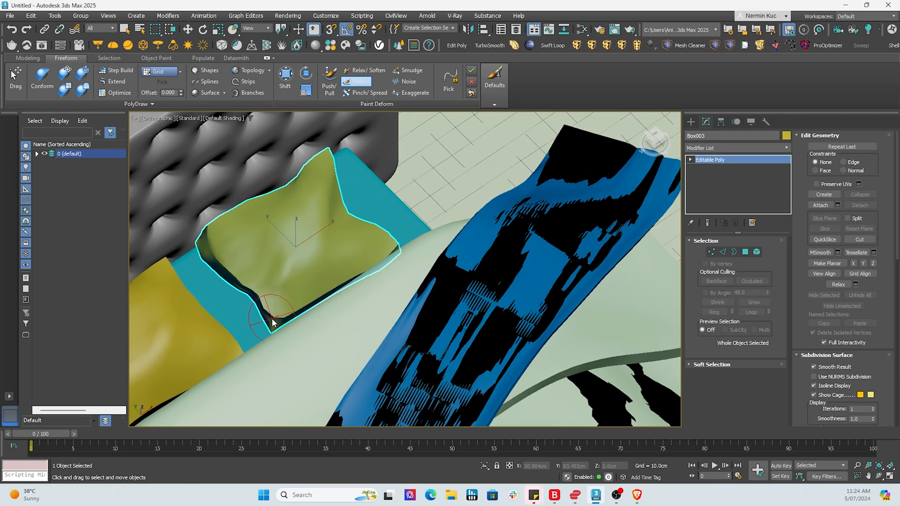
left_click_drag(273, 322, 279, 273)
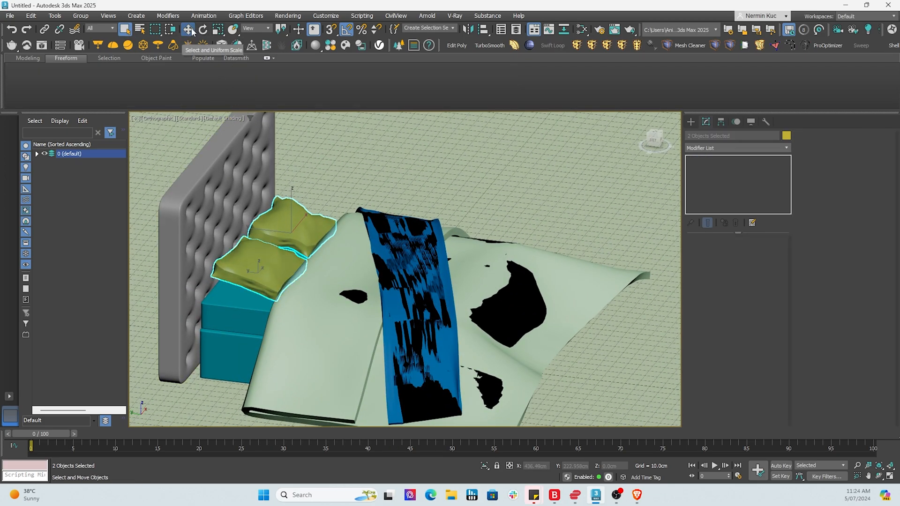
- Select both pillows ready for rotating together
left_click(203, 28)
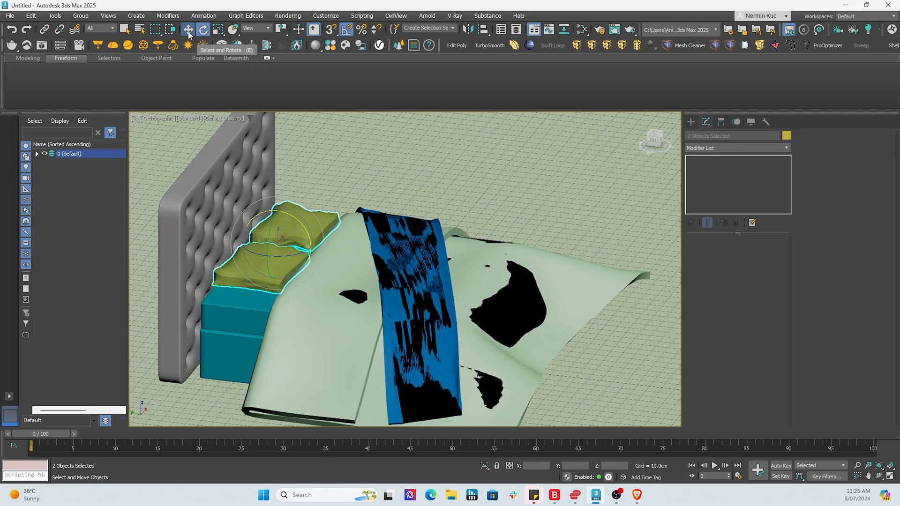
left_click(186, 28)
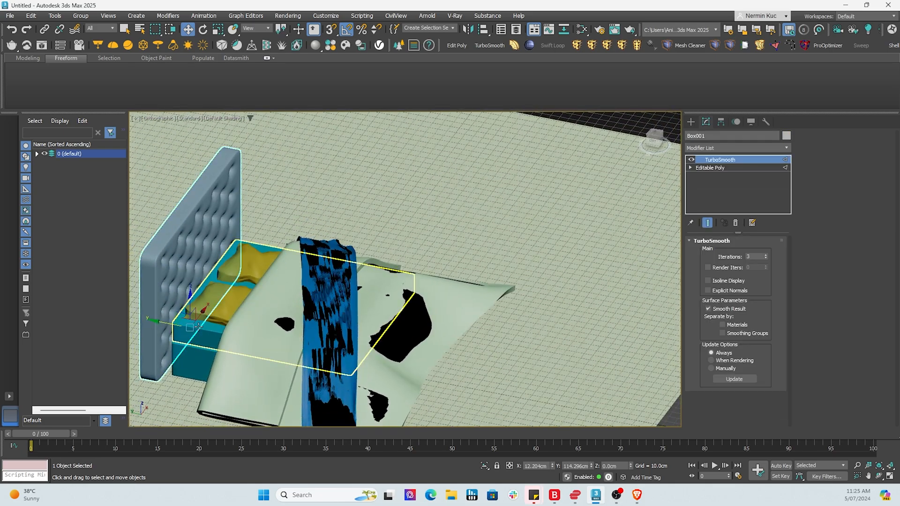
- Slide the headboard Box001 flush against the bed base and clone a pillow as one copy
left_click_drag(201, 325, 183, 328)
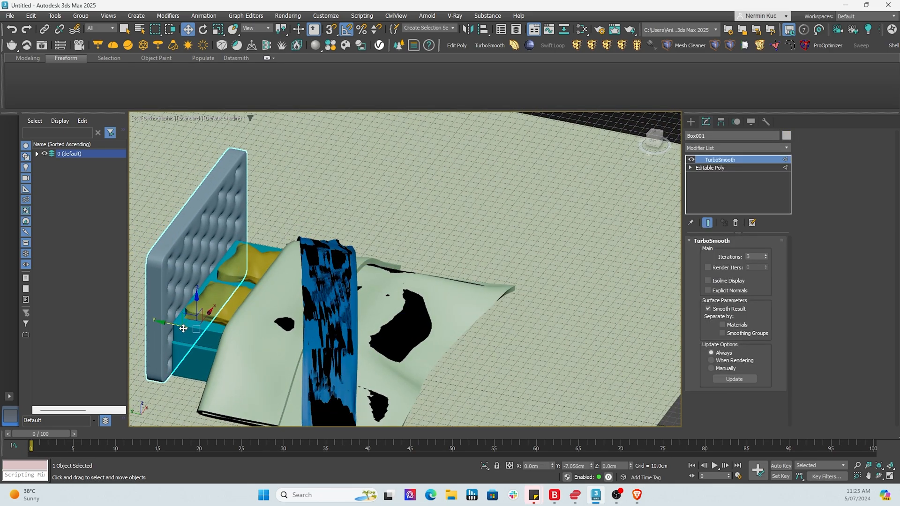
left_click_drag(183, 329, 195, 323)
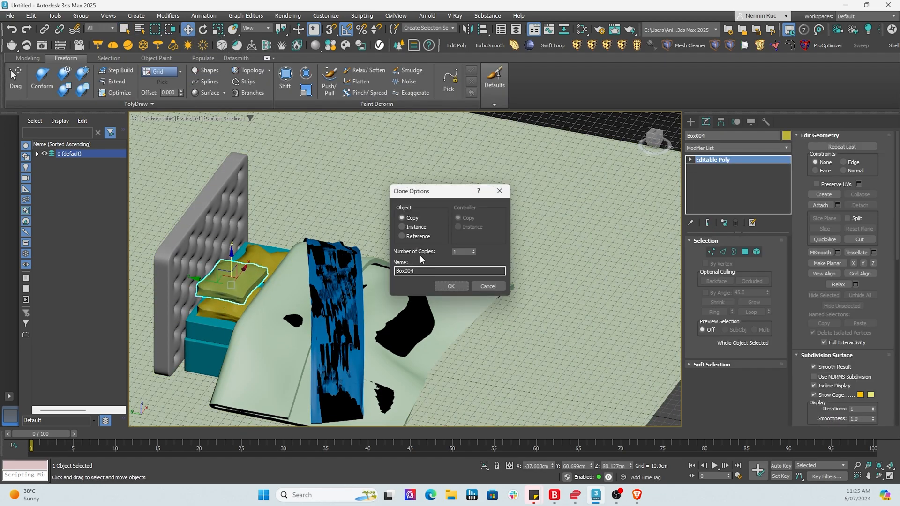
left_click(451, 286)
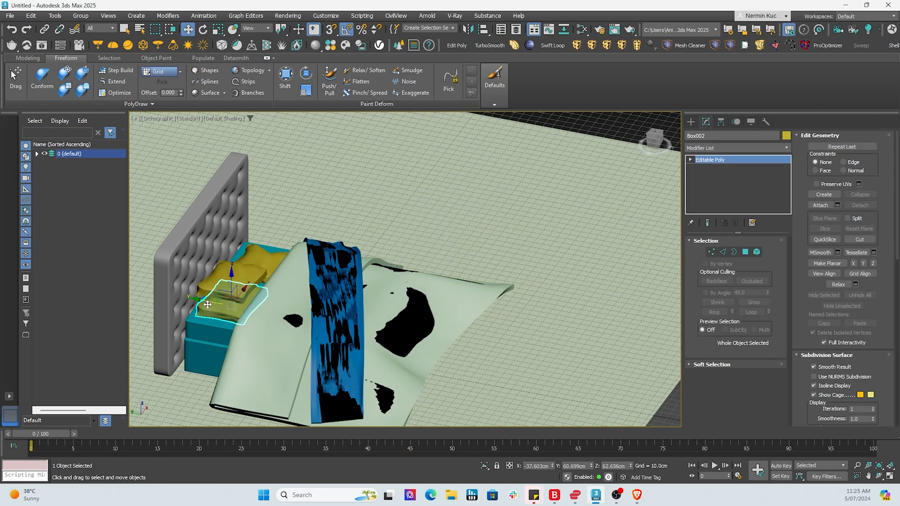
- Move the pillows into place as a second row beside the headboard
left_click_drag(230, 287, 216, 276)
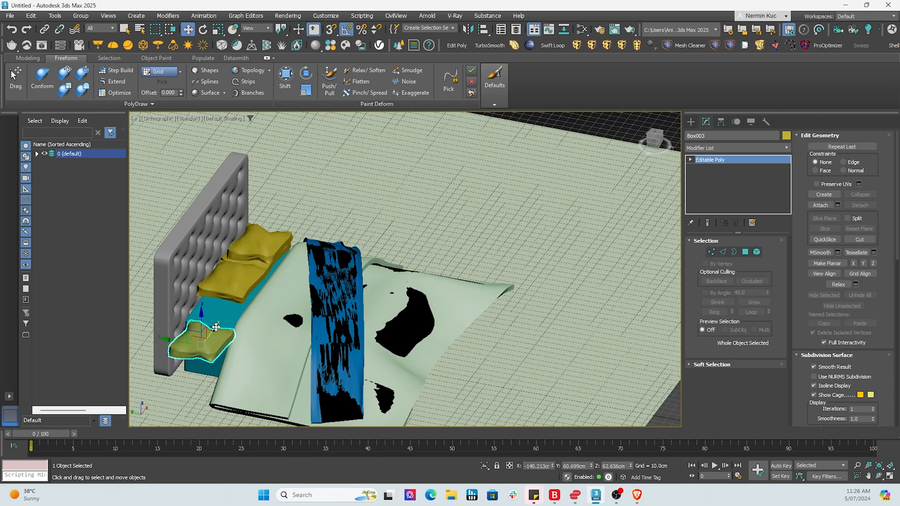
left_click_drag(216, 327, 198, 300)
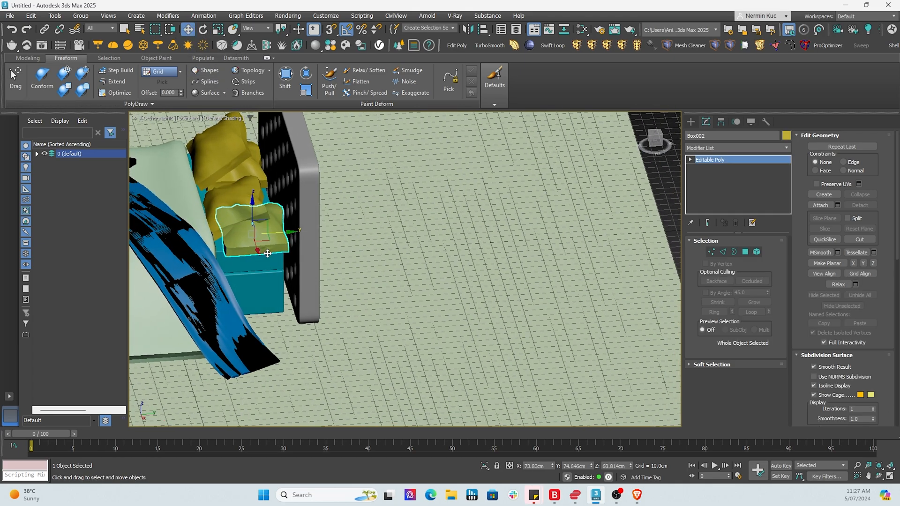
left_click_drag(267, 253, 247, 220)
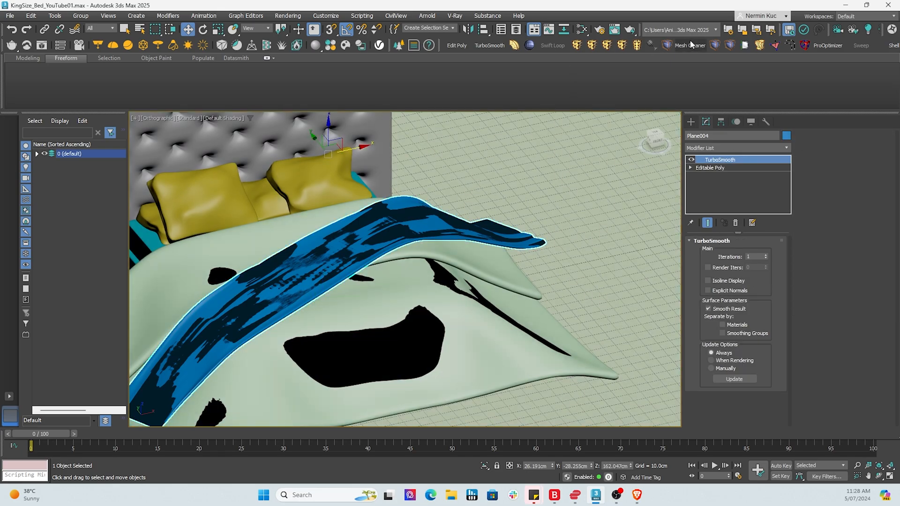
- Add a TurboSmooth modifier on top of the duvet Plane002's stack
left_click(690, 45)
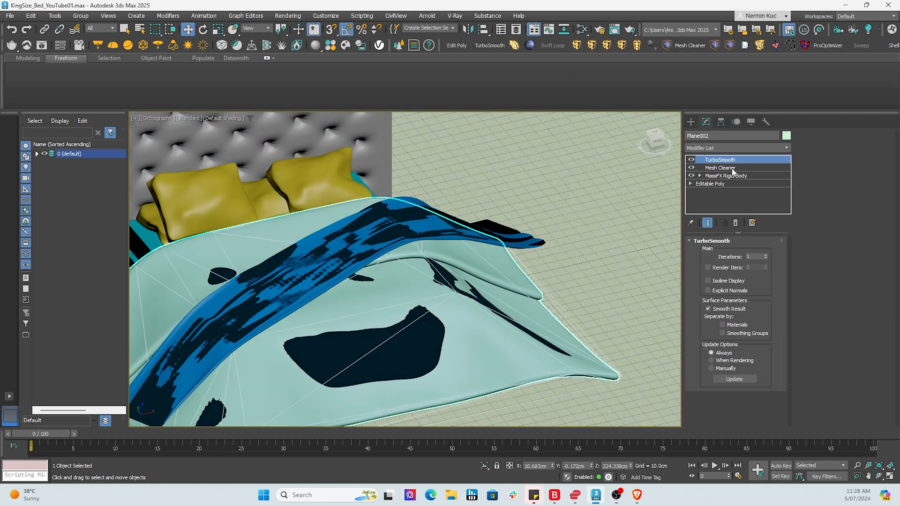
left_click(720, 168)
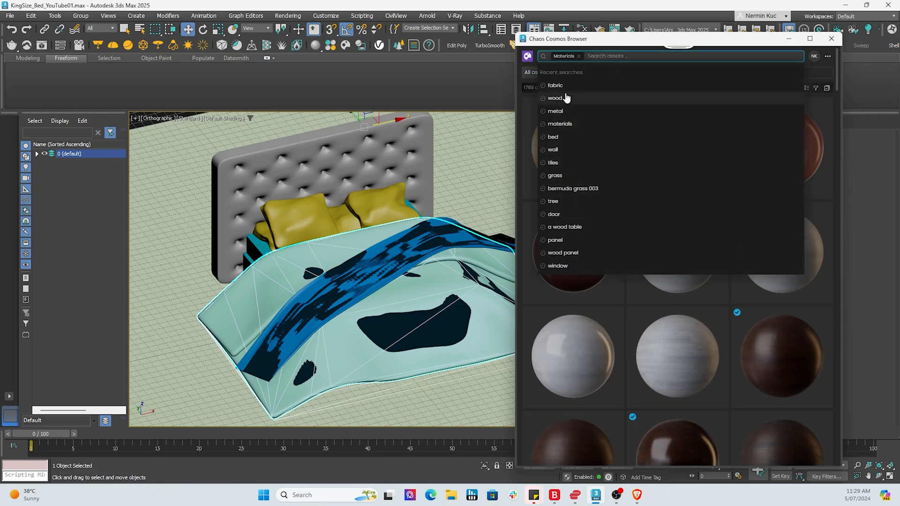
- Search Cosmos Materials for 'fabric' and download Fabric Curtain Heavy 20cm for the duvet
left_click(555, 85)
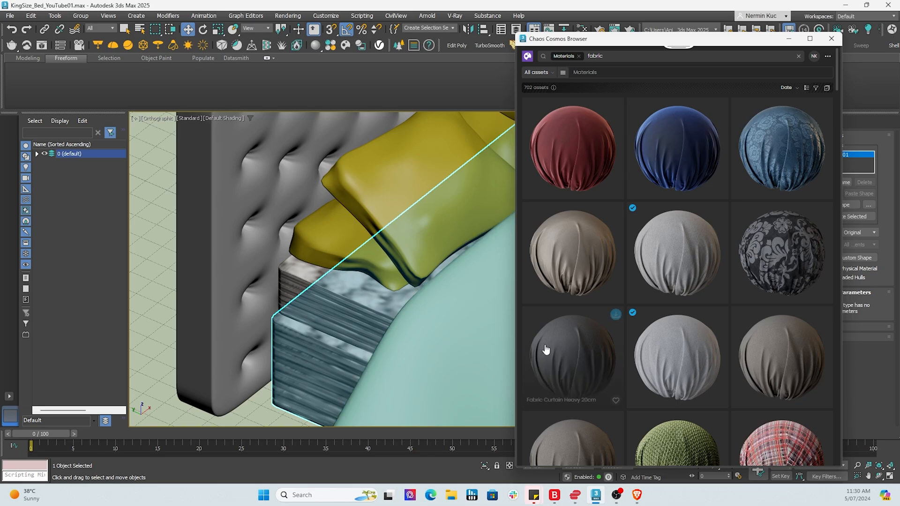
scroll("down", 3)
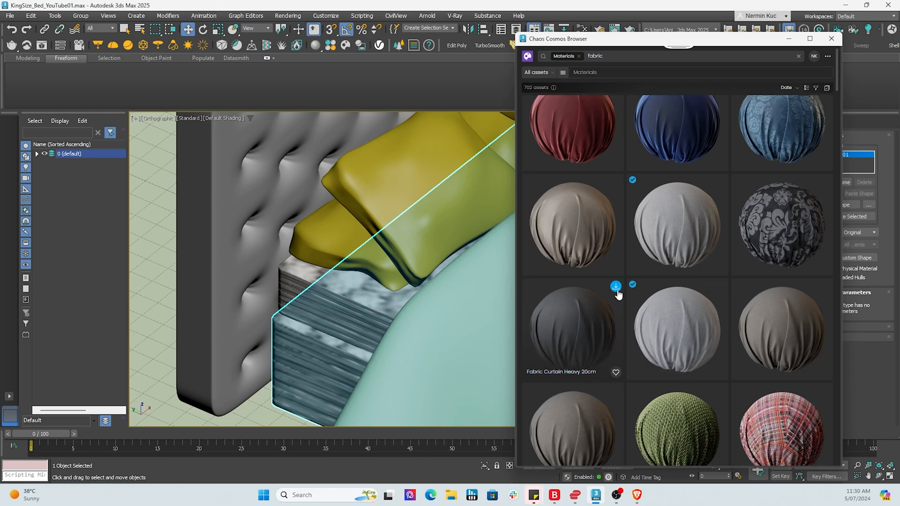
left_click(615, 287)
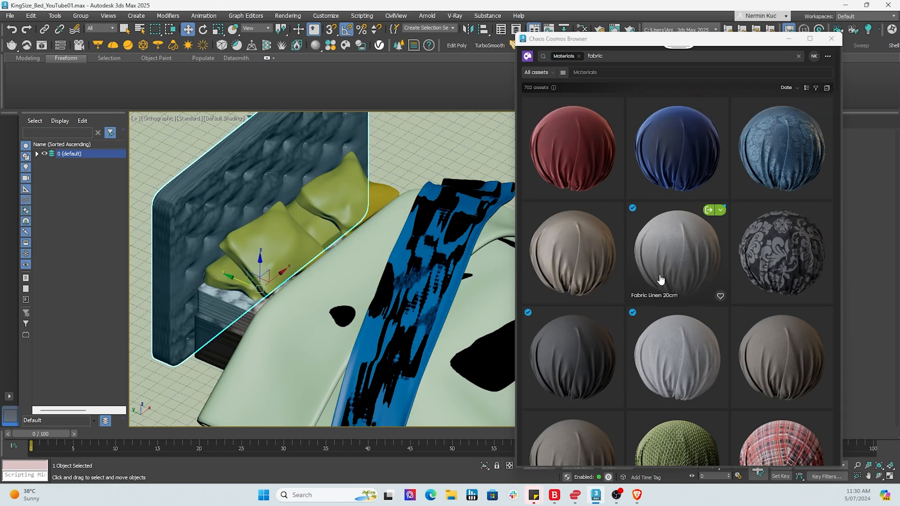
- Download Fabric D02 Red 10cm for the coverlet and headboard
scroll("down", 3)
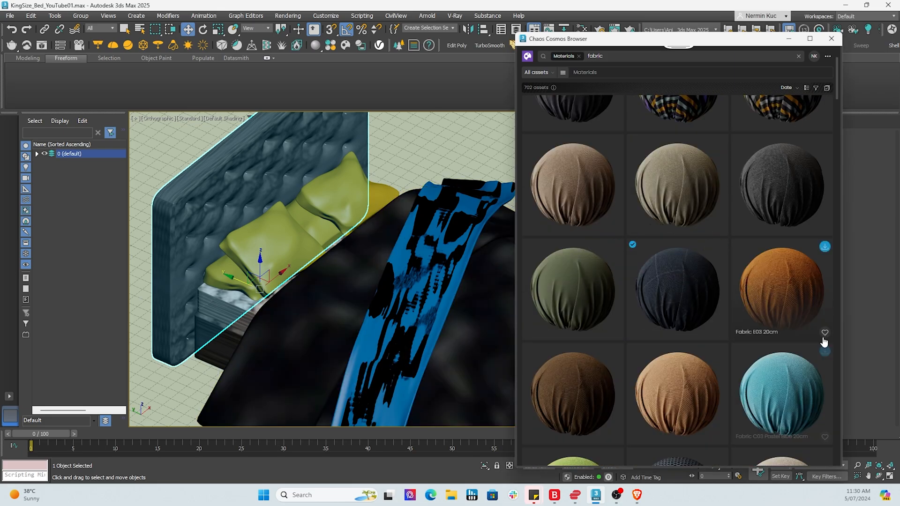
scroll("down", 3)
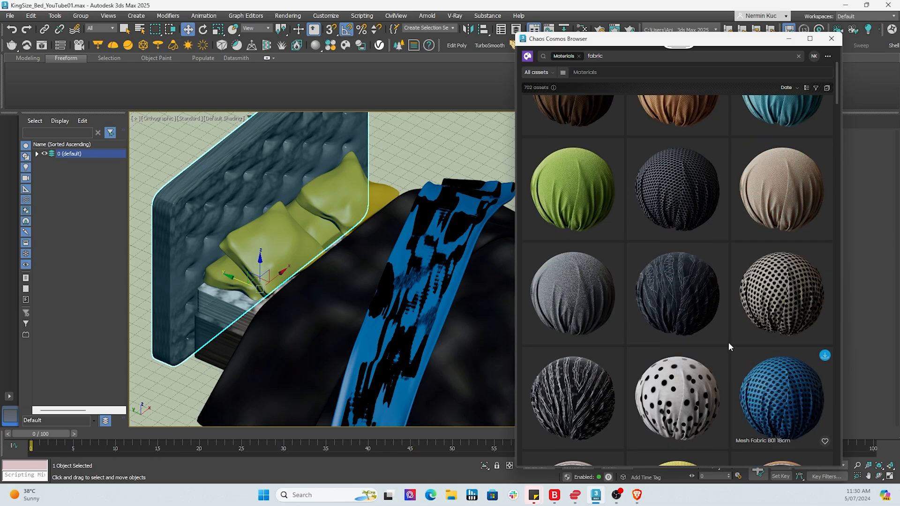
scroll("down", 3)
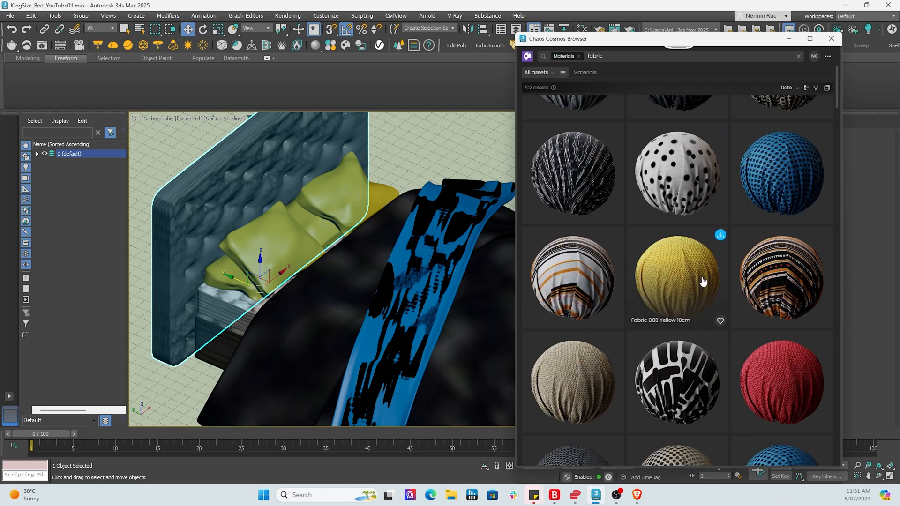
mouse_move(826, 238)
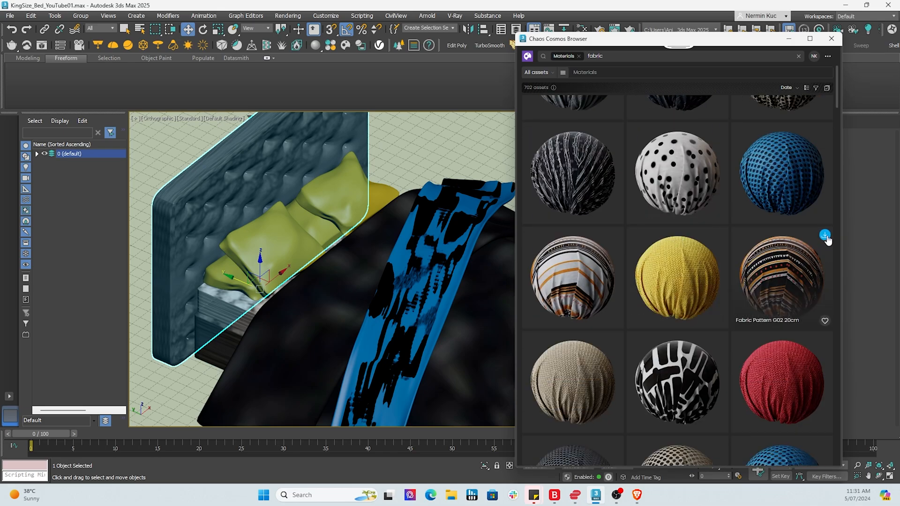
scroll("down", 3)
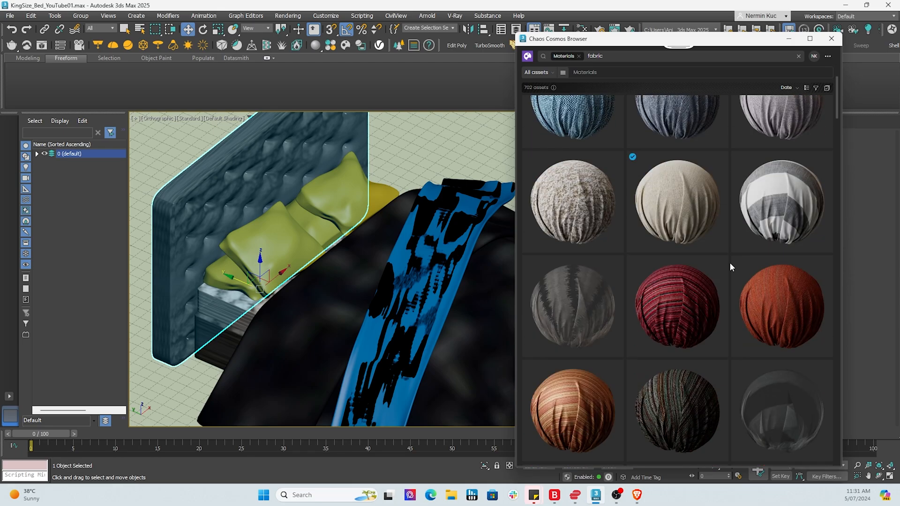
scroll("down", 3)
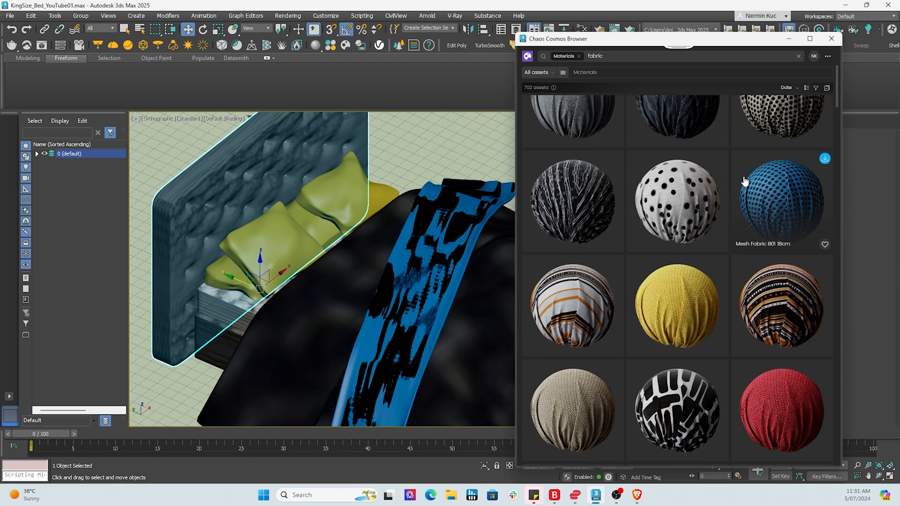
scroll("down", 3)
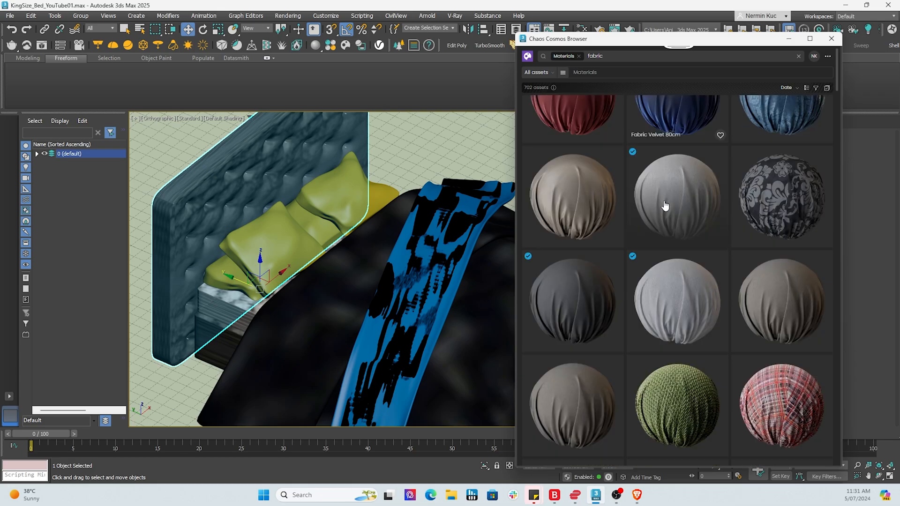
scroll("down", 3)
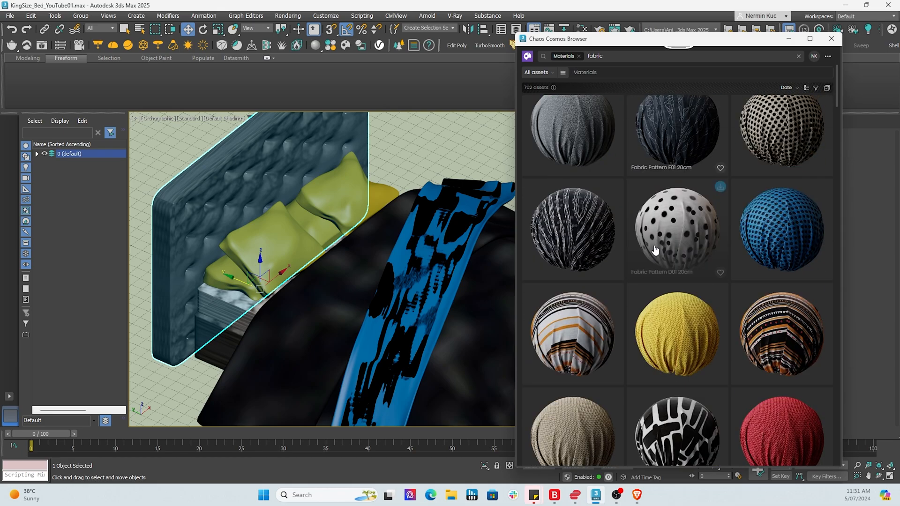
scroll("down", 3)
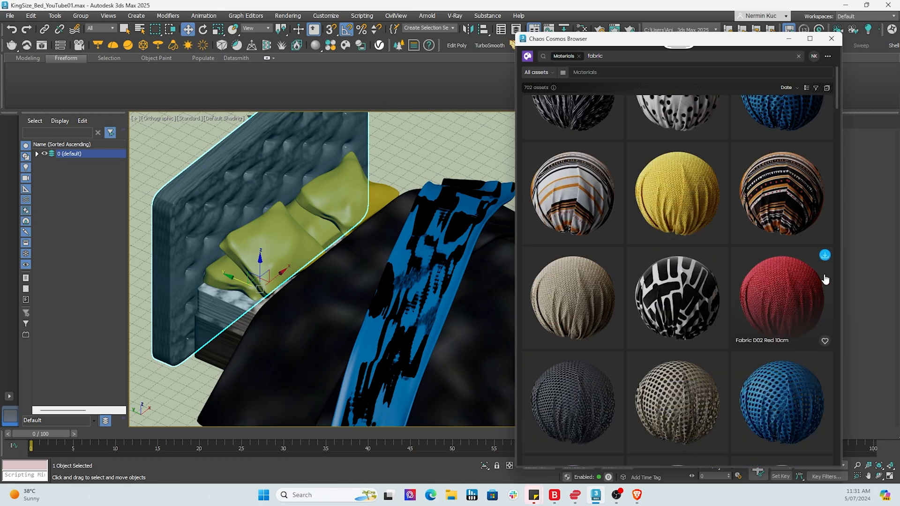
left_click(825, 255)
type("uv")
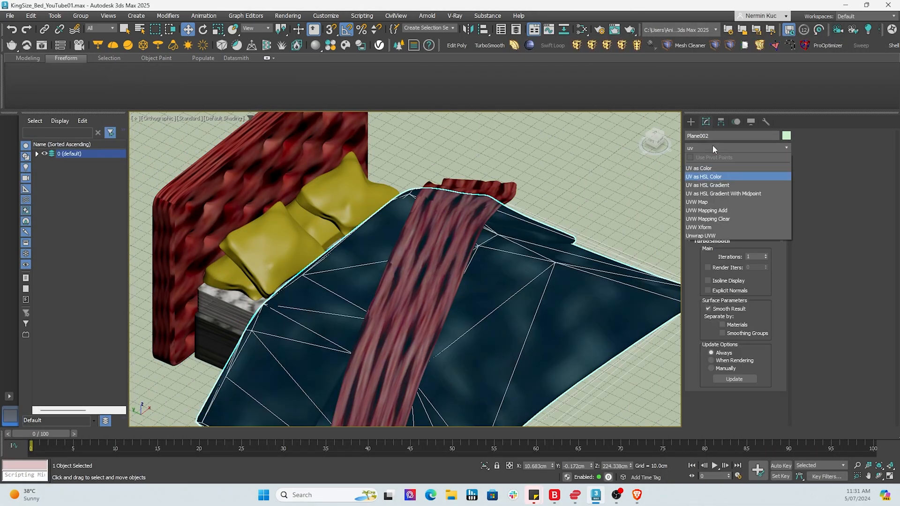
- Add UVW Map modifiers to the duvet Plane002 and coverlet Plane004
left_click(697, 202)
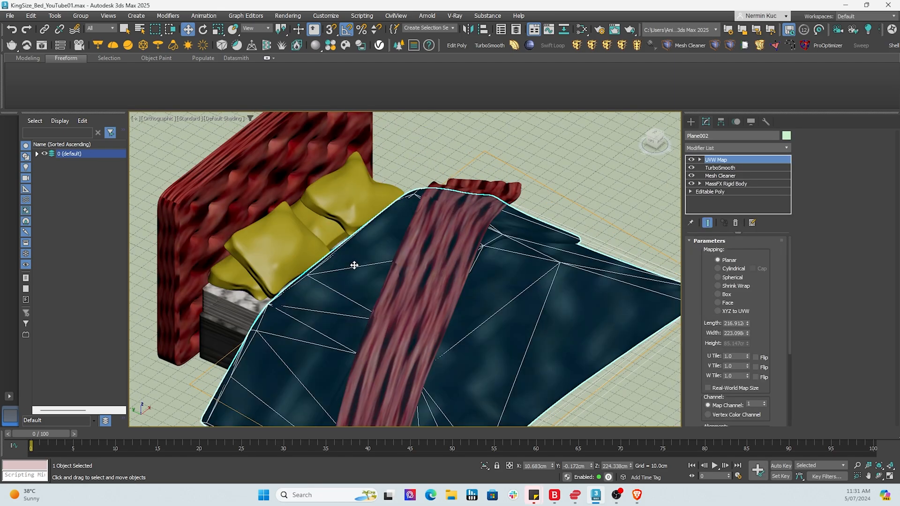
mouse_move(492, 244)
type("uv")
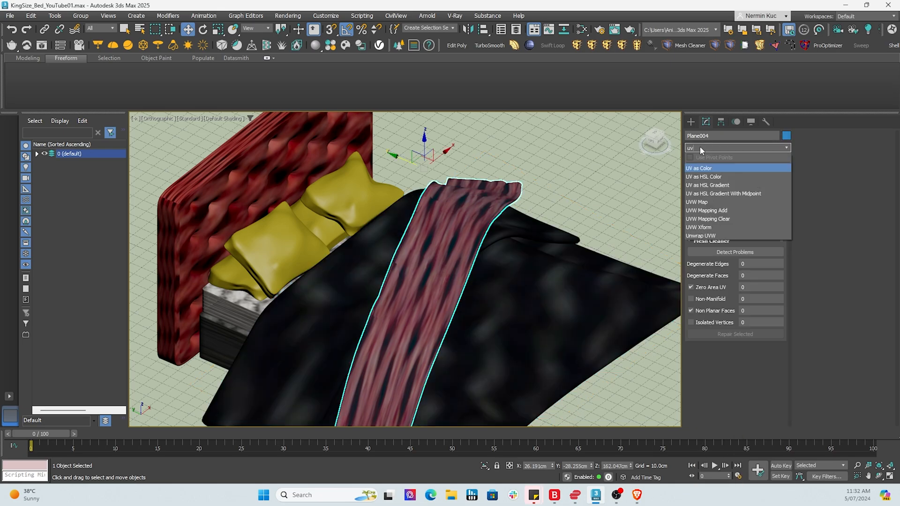
left_click(697, 203)
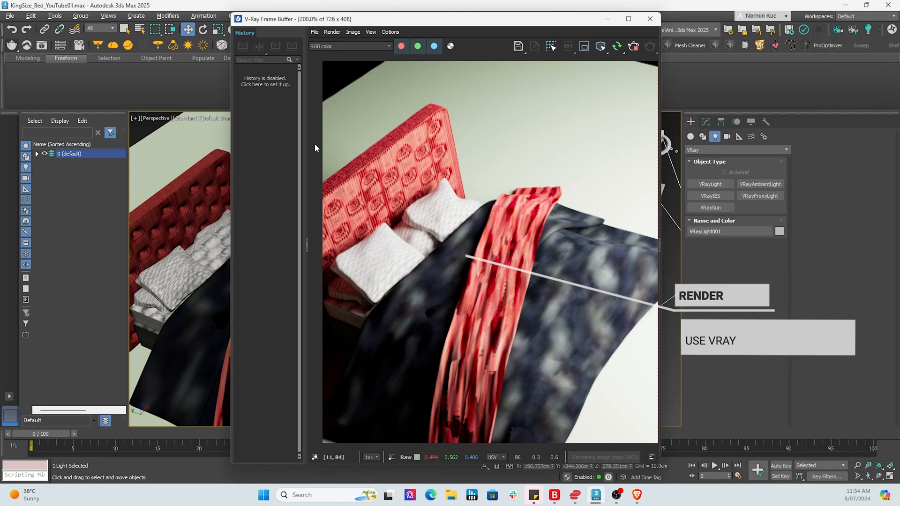
mouse_move(272, 177)
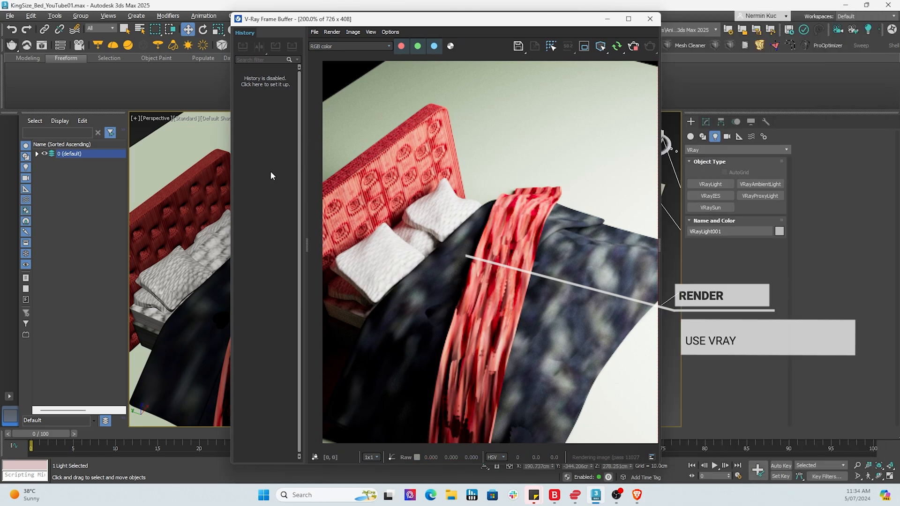
- Render a V-Ray test image of the lit bed and close the frame buffer
left_click(372, 32)
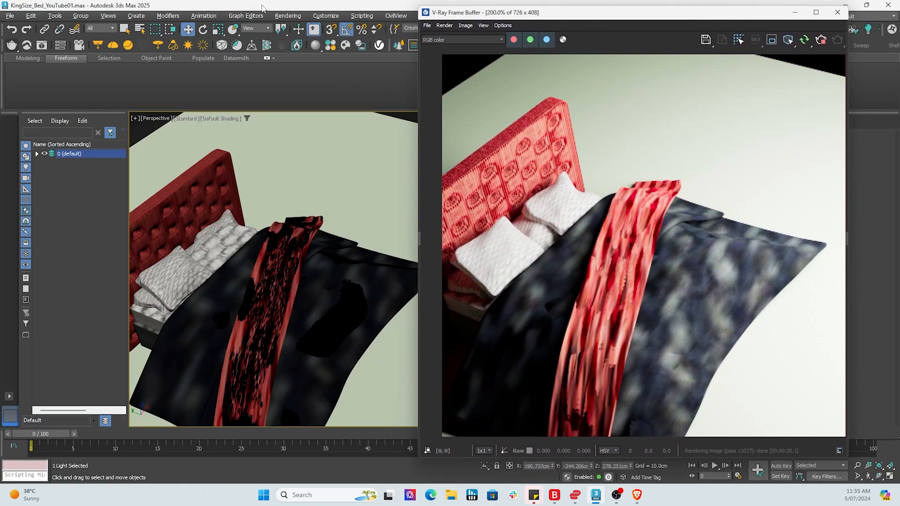
left_click(838, 14)
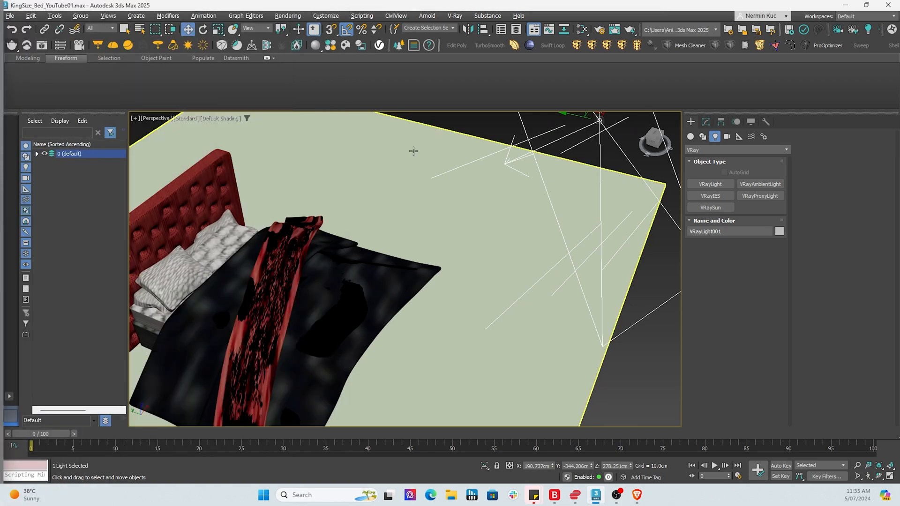
- Raise UVW tiling on the coverlet to 10 and on the next bed part to 100
left_click_drag(413, 259, 419, 276)
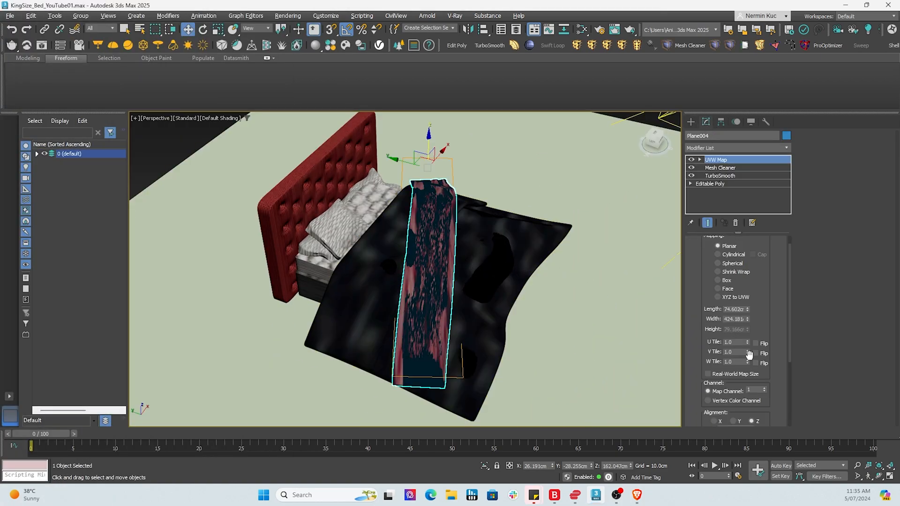
type("10.0")
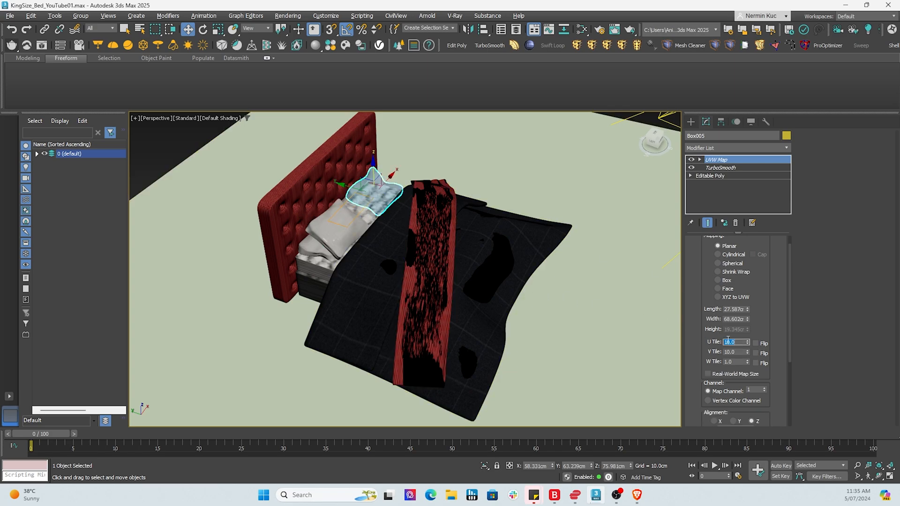
left_click(733, 352)
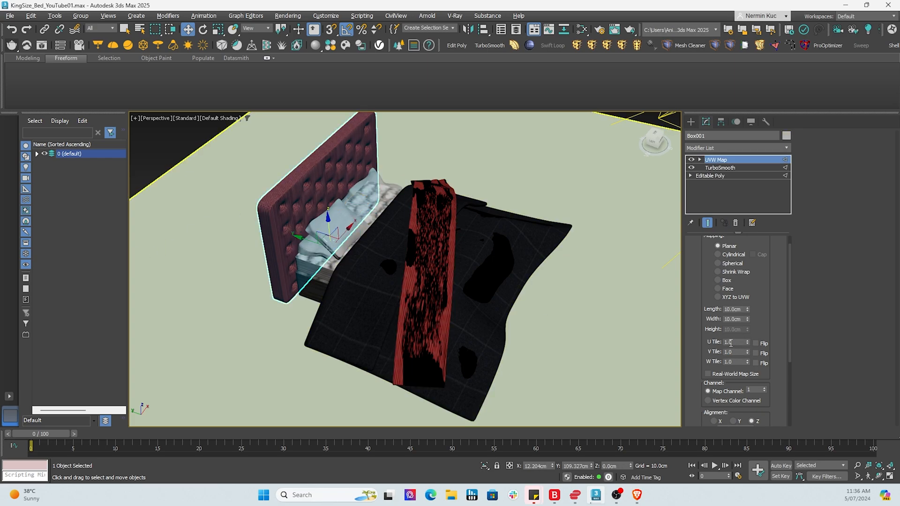
type("100.0")
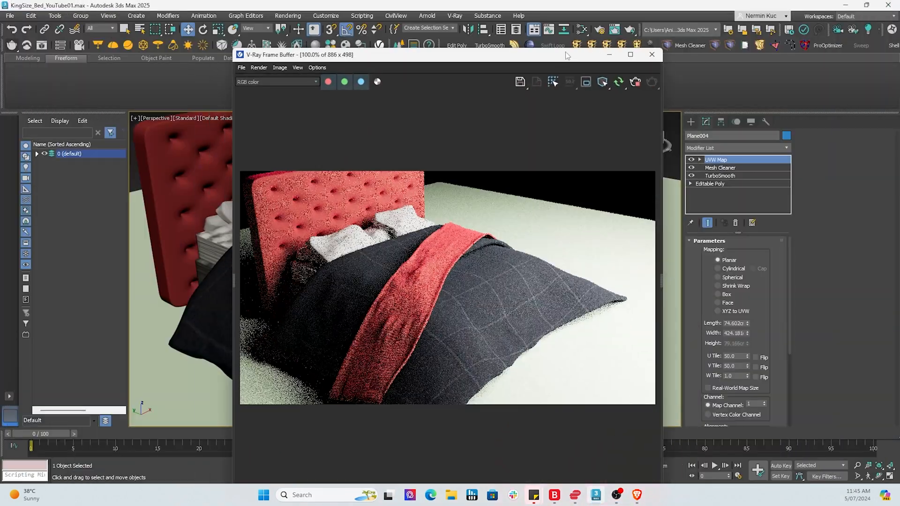
- Dismiss the V-Ray Frame Buffer after checking the denser fabric render
left_click(652, 54)
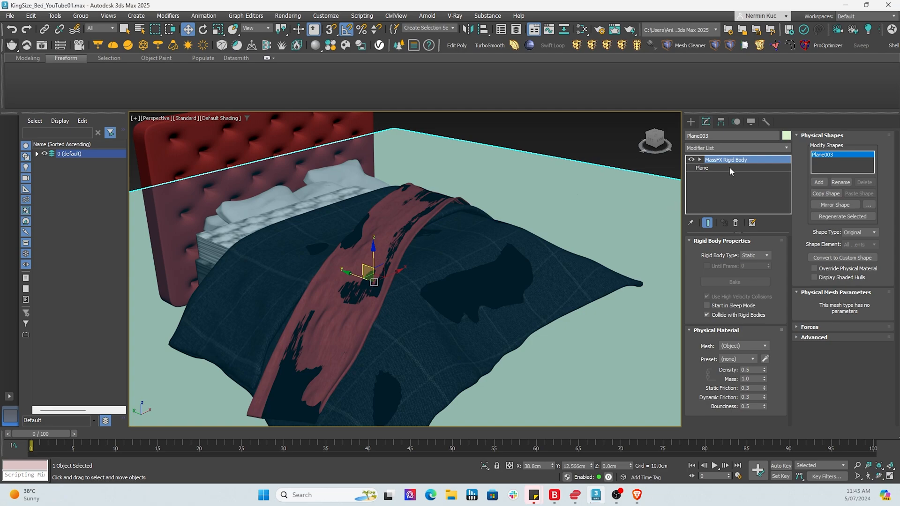
- Add a UVW Map to the ground plane and search Cosmos materials for 'wood'
left_click(739, 149)
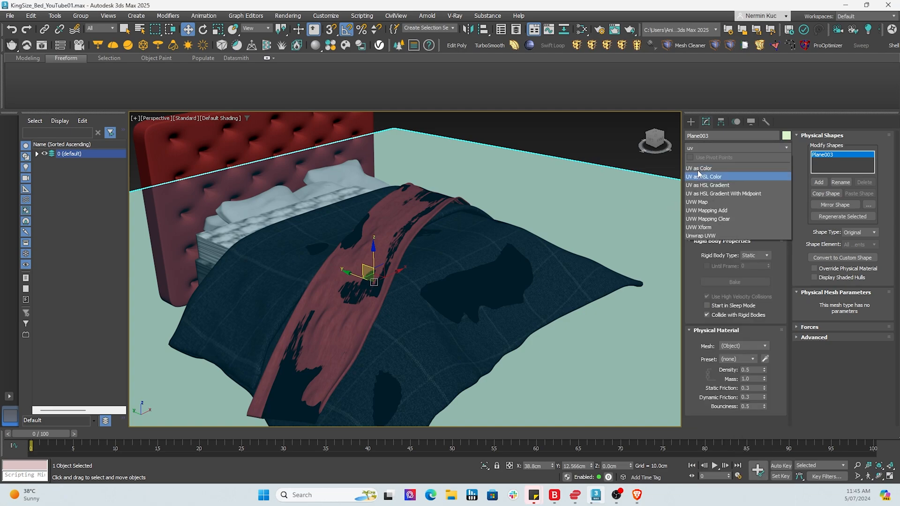
left_click(697, 202)
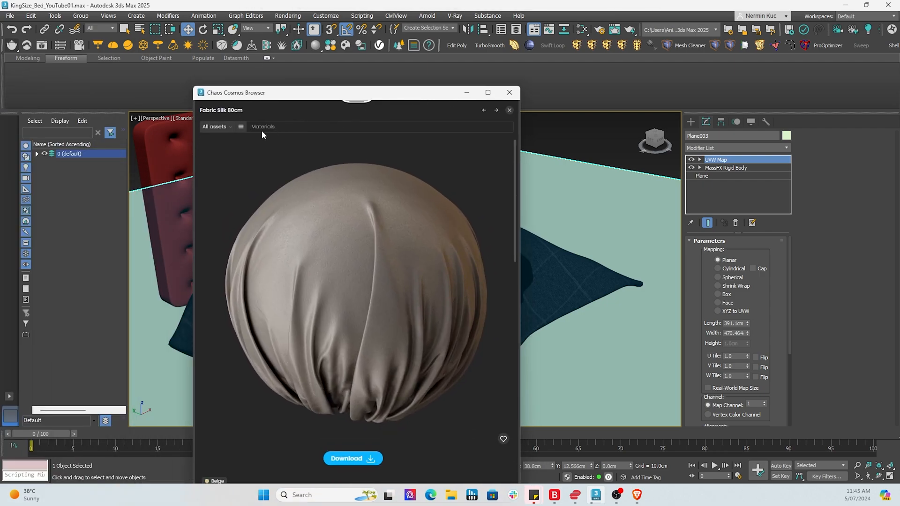
left_click(263, 127)
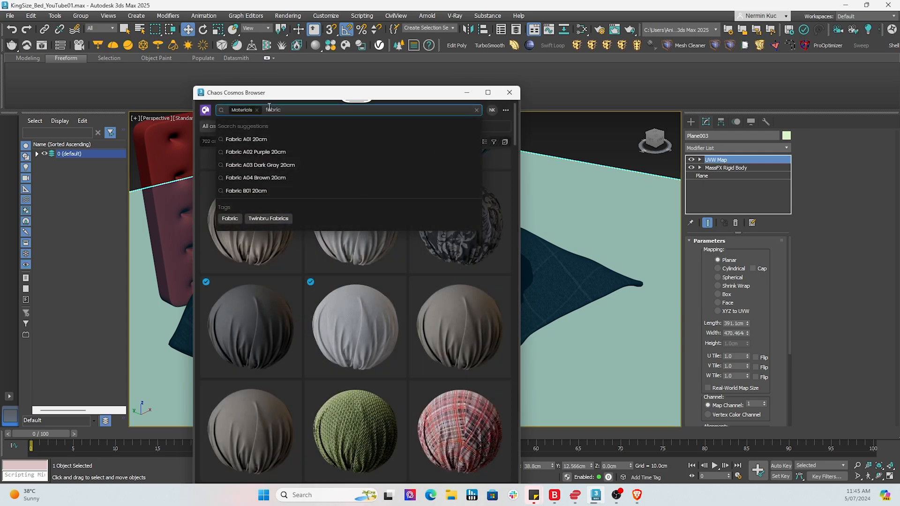
type("wood")
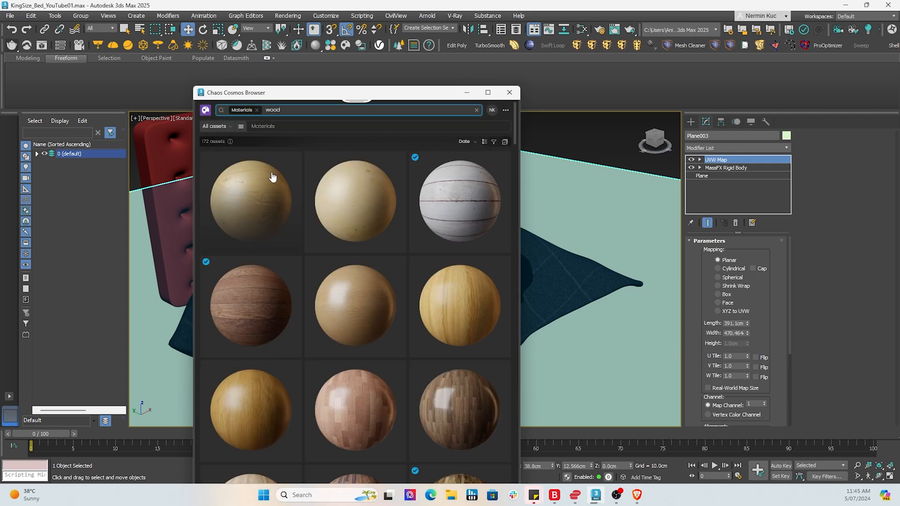